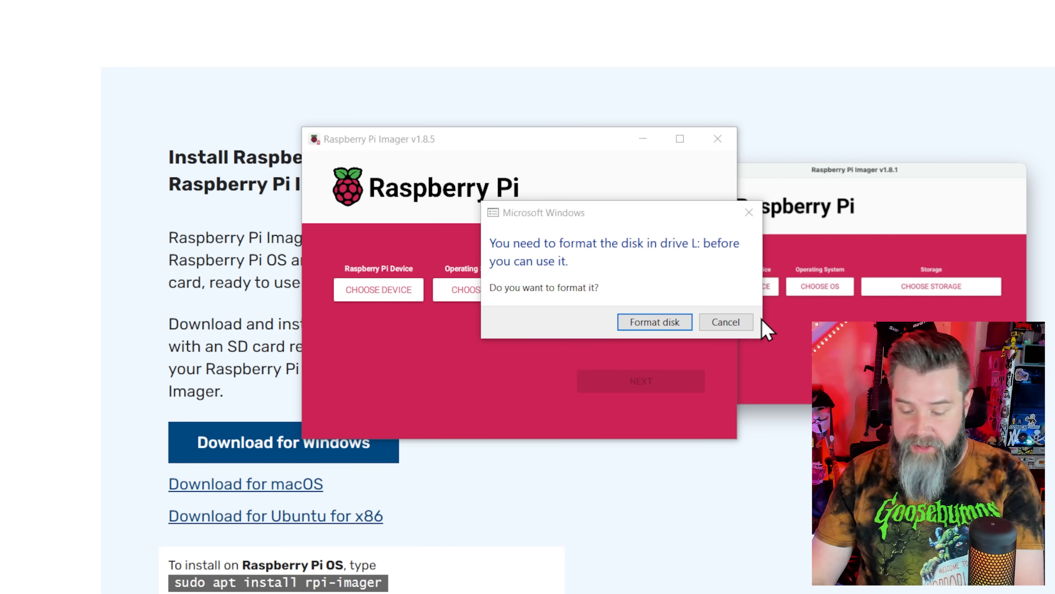
Cancel the Windows format-disk prompt and browse the Raspberry Pi device/OS list.
{"action": "left_click", "coordinate": [725, 322]}
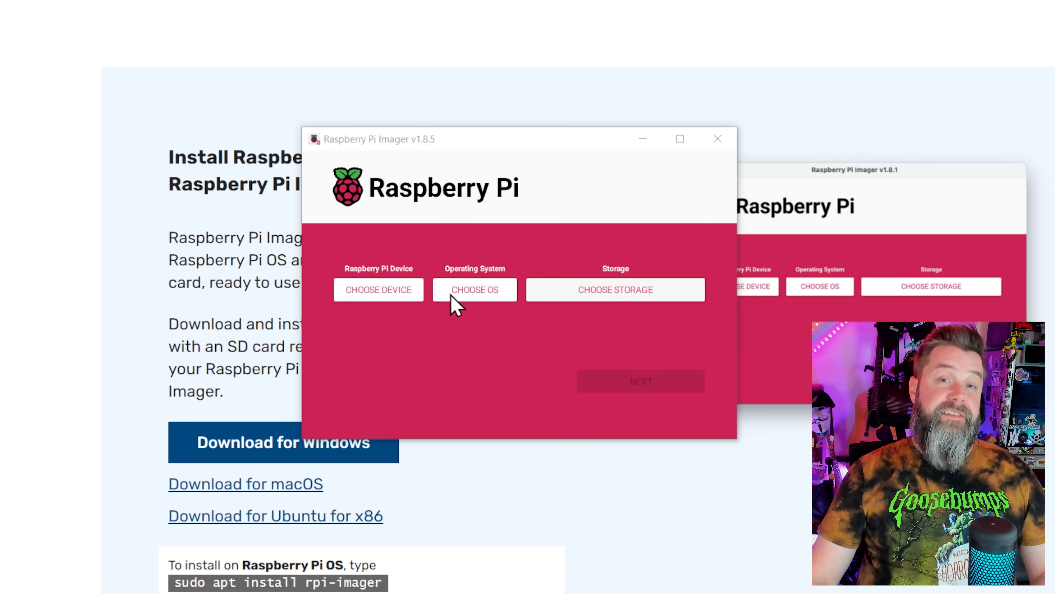
{"action": "left_click", "coordinate": [378, 290]}
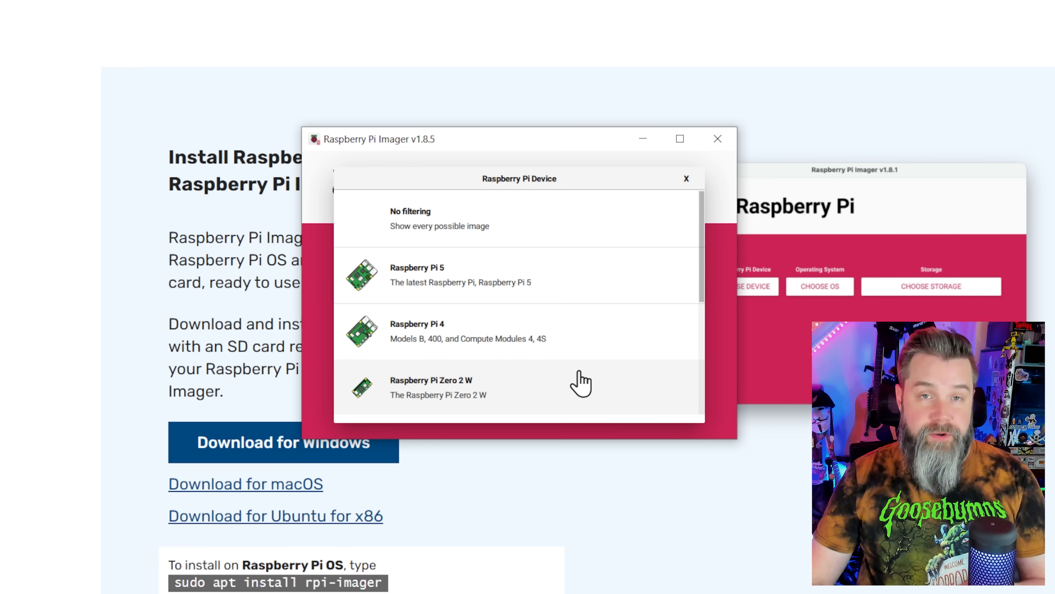
{"action": "scroll", "scroll_direction": "down", "scroll_amount": 3}
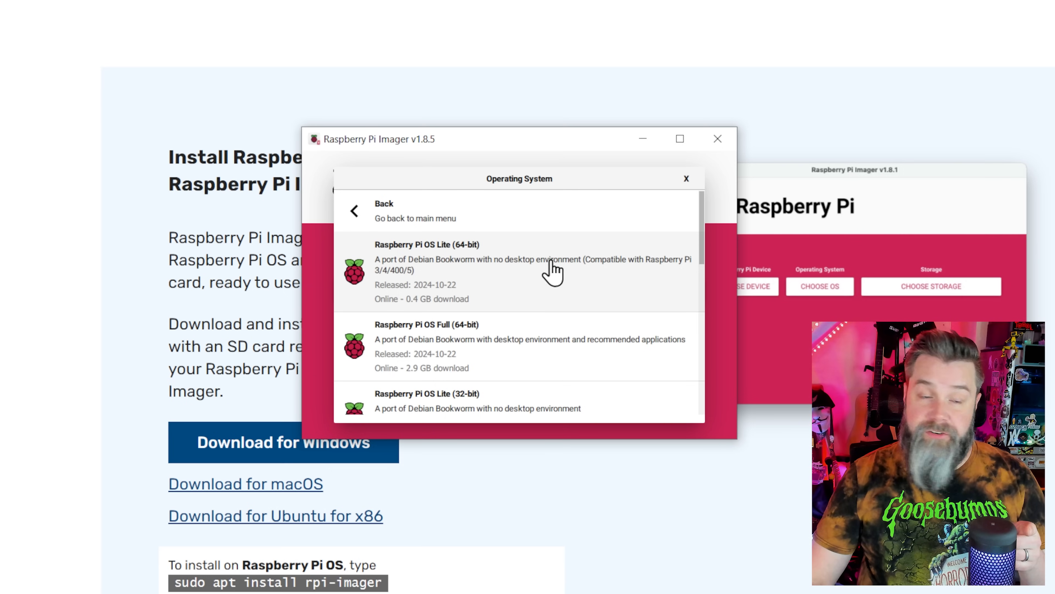
Scroll the OS catalogue down to the Raspberry Pi OS Lite (32-bit) image.
{"action": "scroll", "scroll_direction": "down", "scroll_amount": 3}
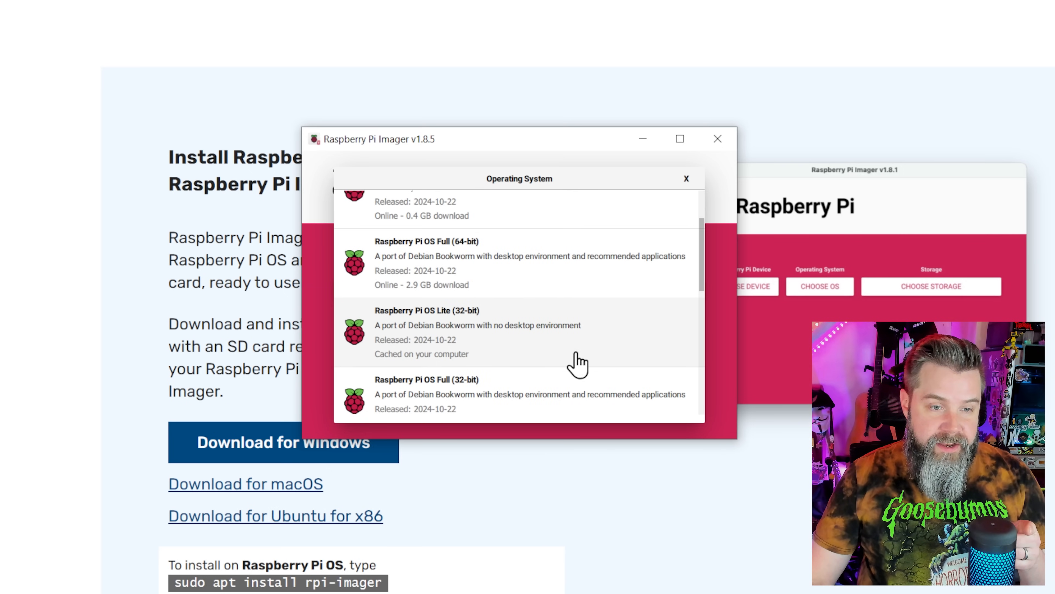
{"action": "mouse_move", "coordinate": [569, 357]}
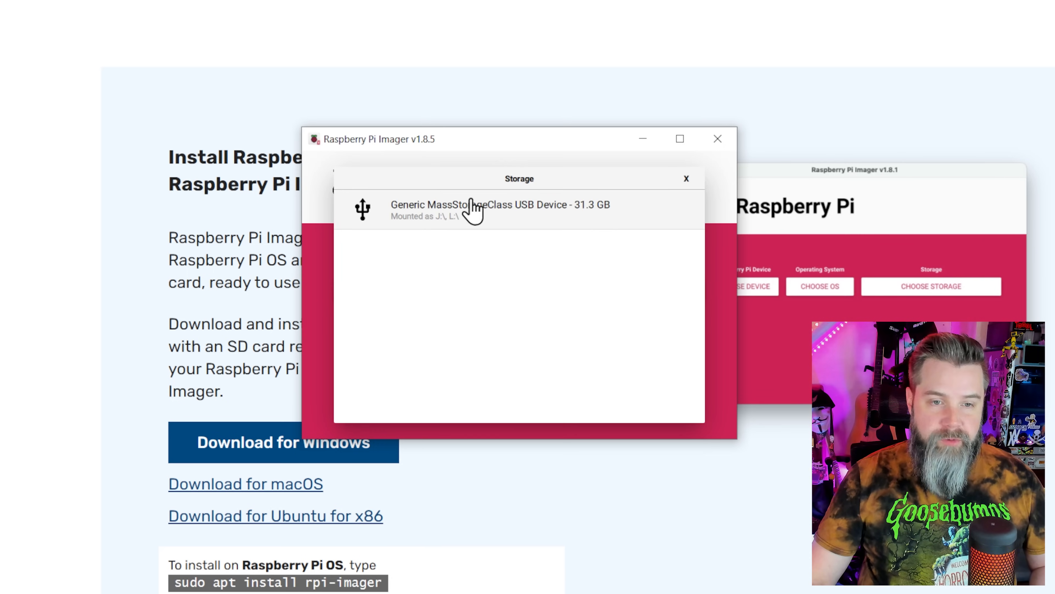
{"action": "mouse_move", "coordinate": [615, 222]}
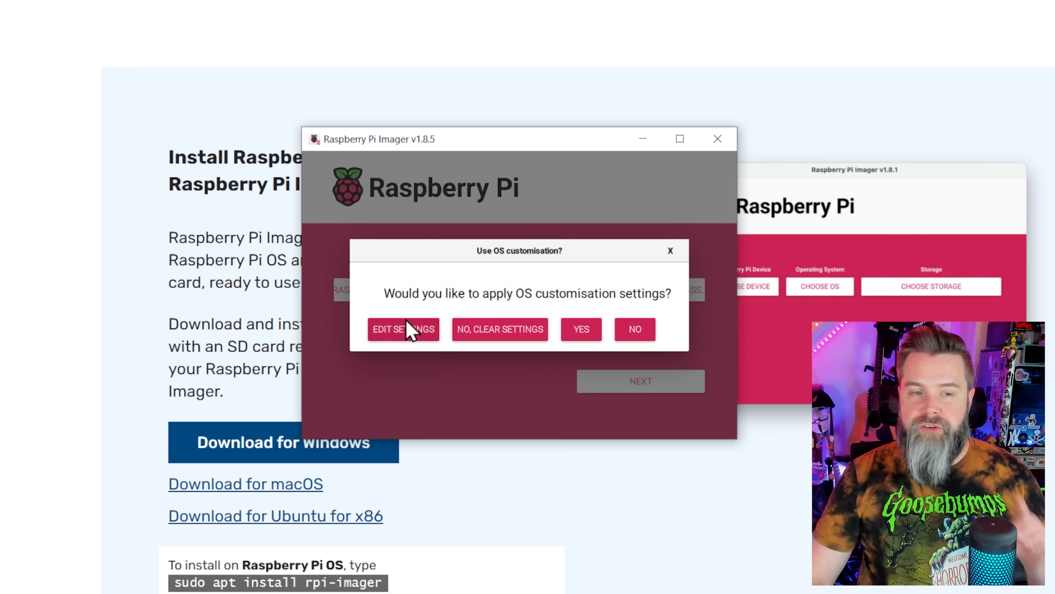
Set hostname bjorn, user account, Wi-Fi and SSH password login across General, Services and Options, then save.
{"action": "left_click", "coordinate": [403, 329]}
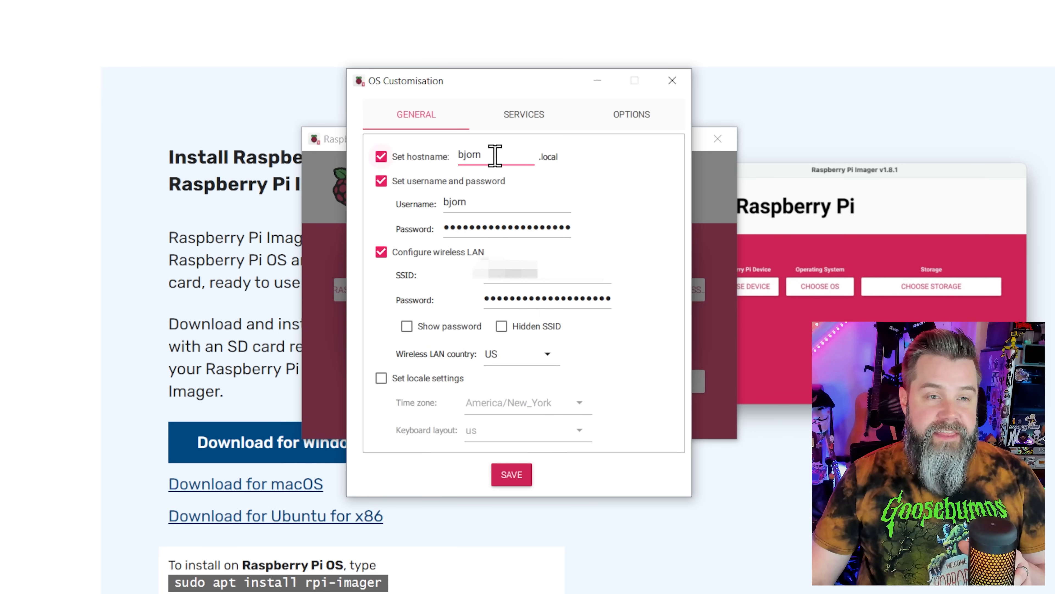
{"action": "mouse_move", "coordinate": [519, 167]}
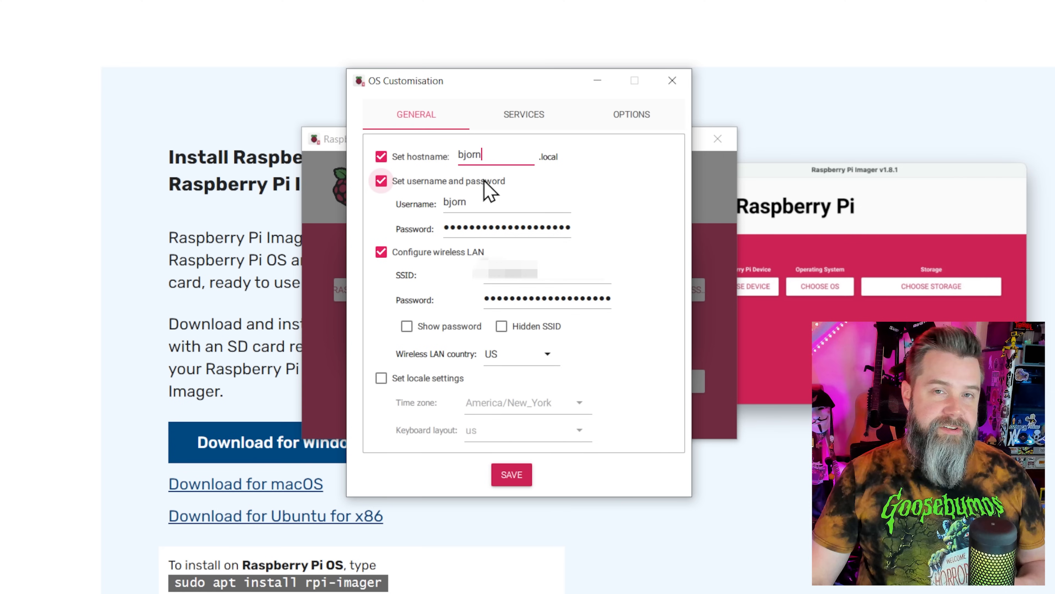
{"action": "left_click", "coordinate": [454, 203]}
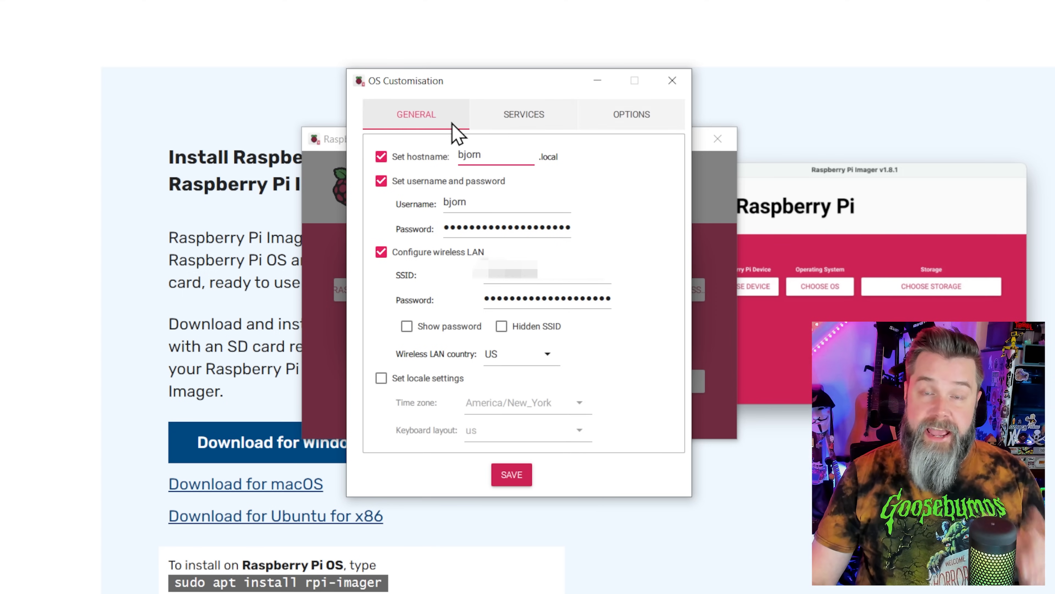
{"action": "left_click", "coordinate": [524, 114]}
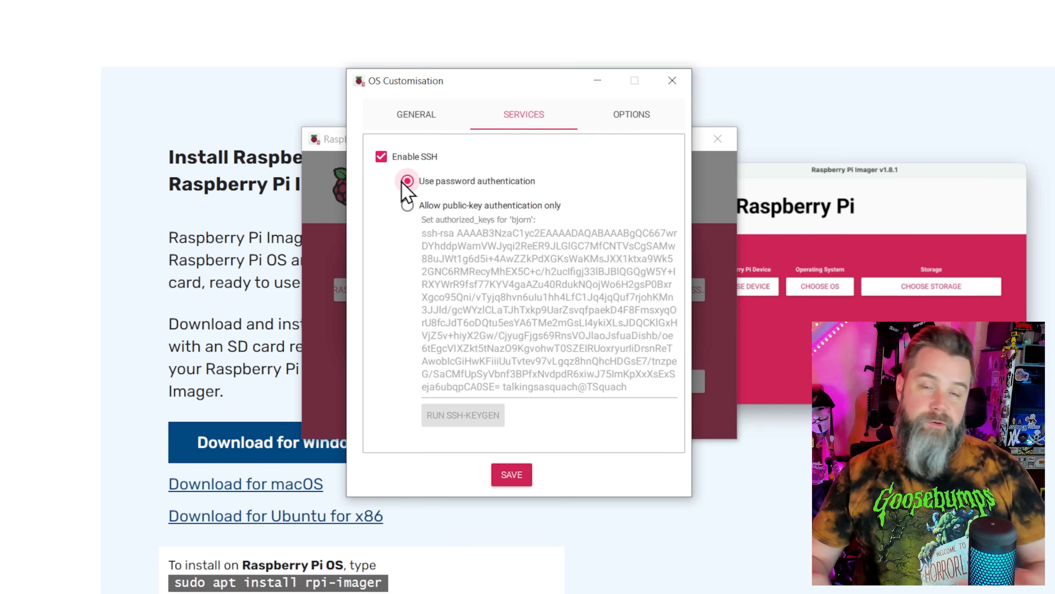
{"action": "mouse_move", "coordinate": [673, 146]}
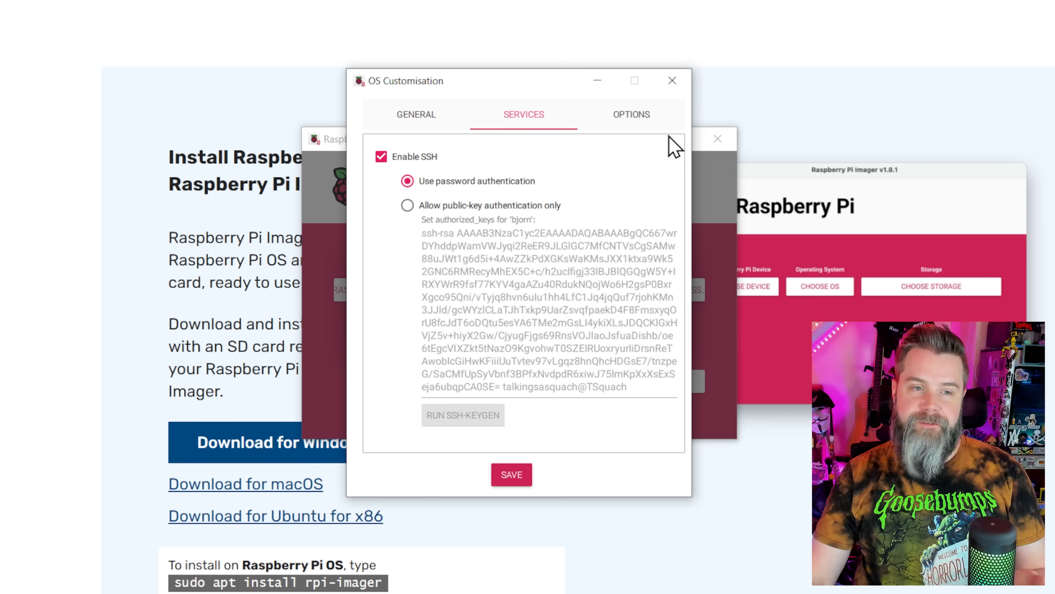
{"action": "left_click", "coordinate": [631, 114]}
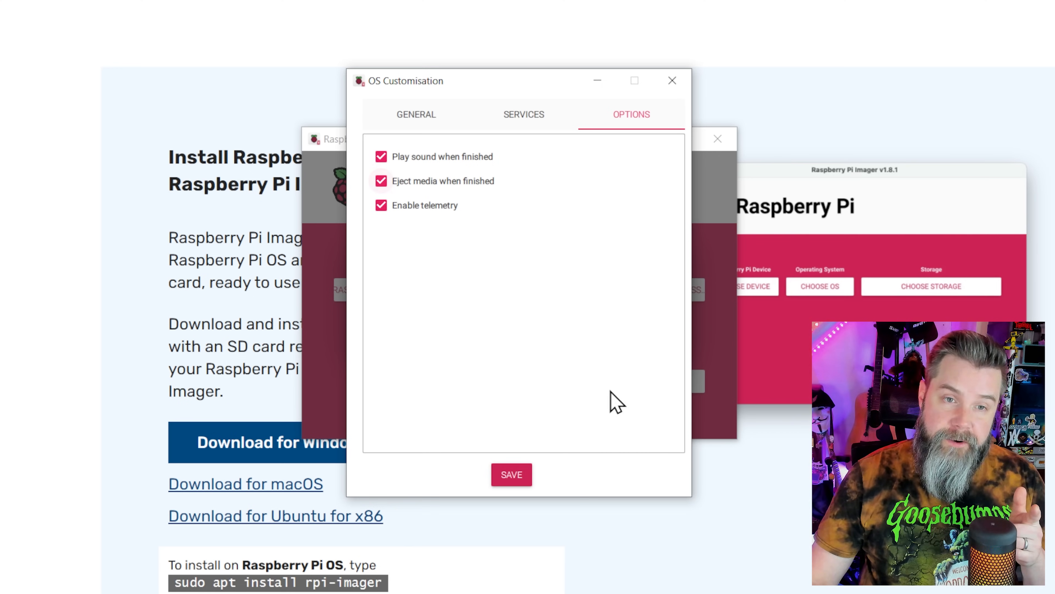
{"action": "left_click", "coordinate": [511, 474]}
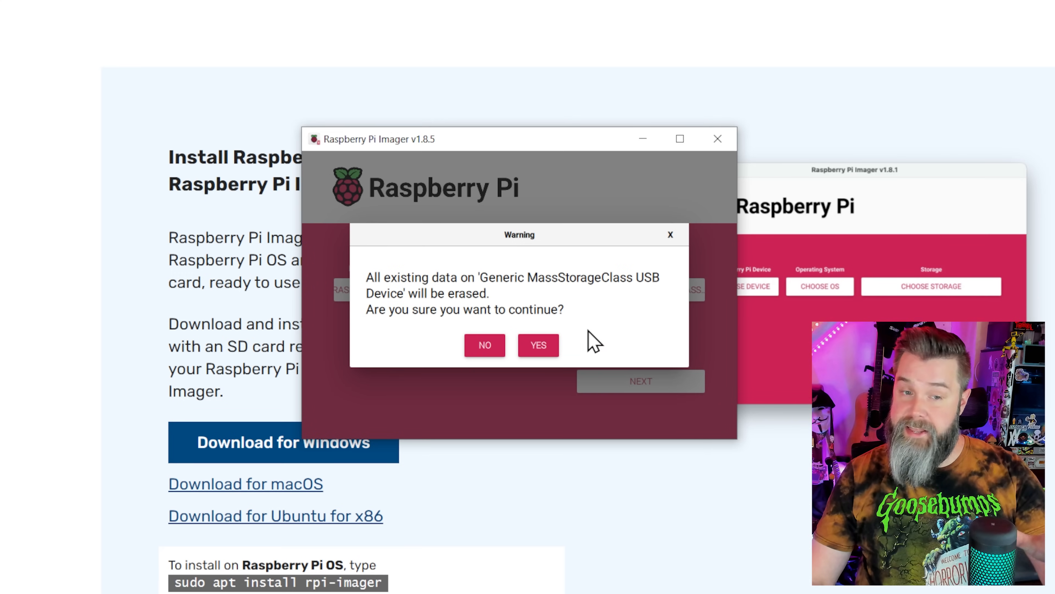
Confirm erasing the USB device to write the image, then cancel the Windows format prompt.
{"action": "left_click", "coordinate": [538, 345]}
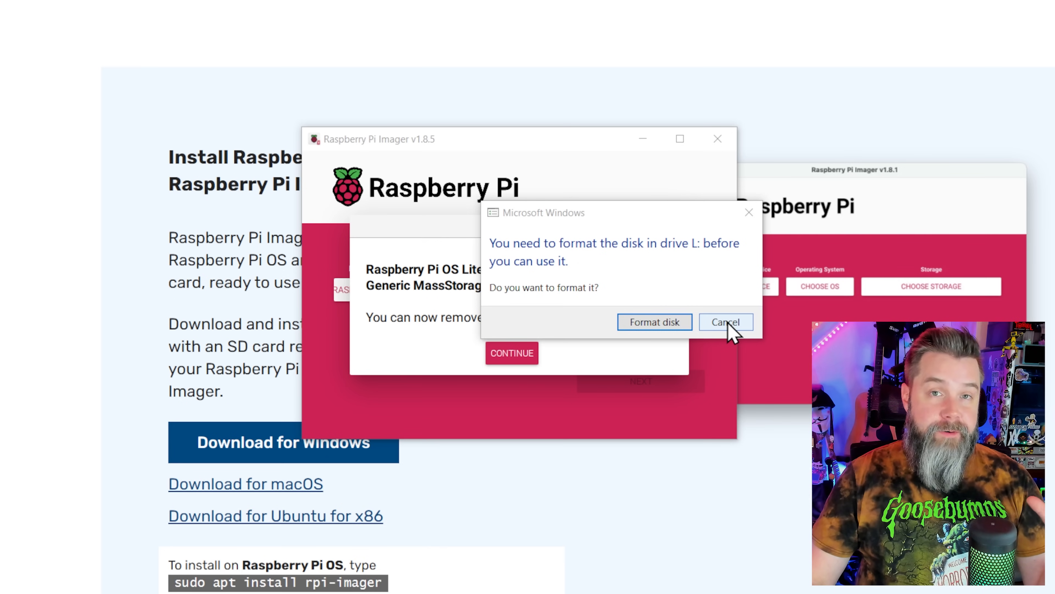
{"action": "left_click", "coordinate": [724, 321]}
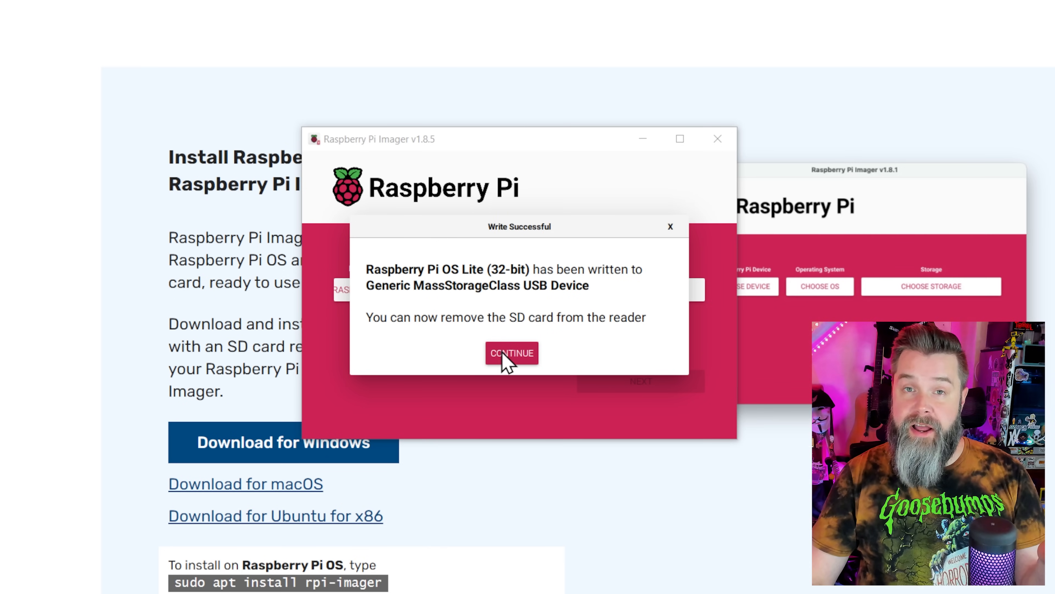
{"action": "left_click", "coordinate": [512, 352]}
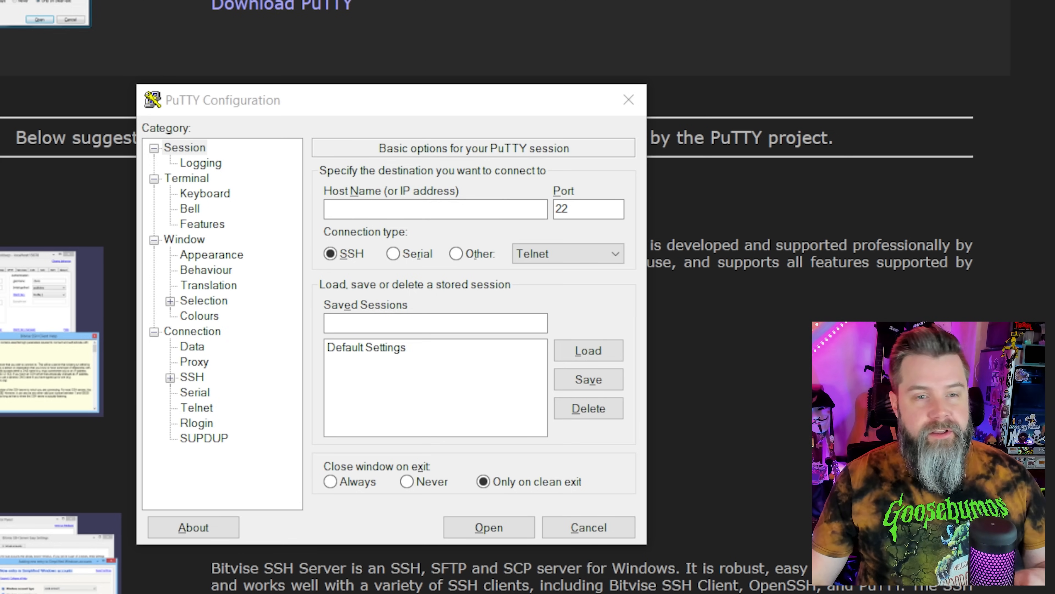
Connect PuTTY over SSH to 192.168.254.201, accept the host key and log in as bjorn.
{"action": "left_click", "coordinate": [434, 209]}
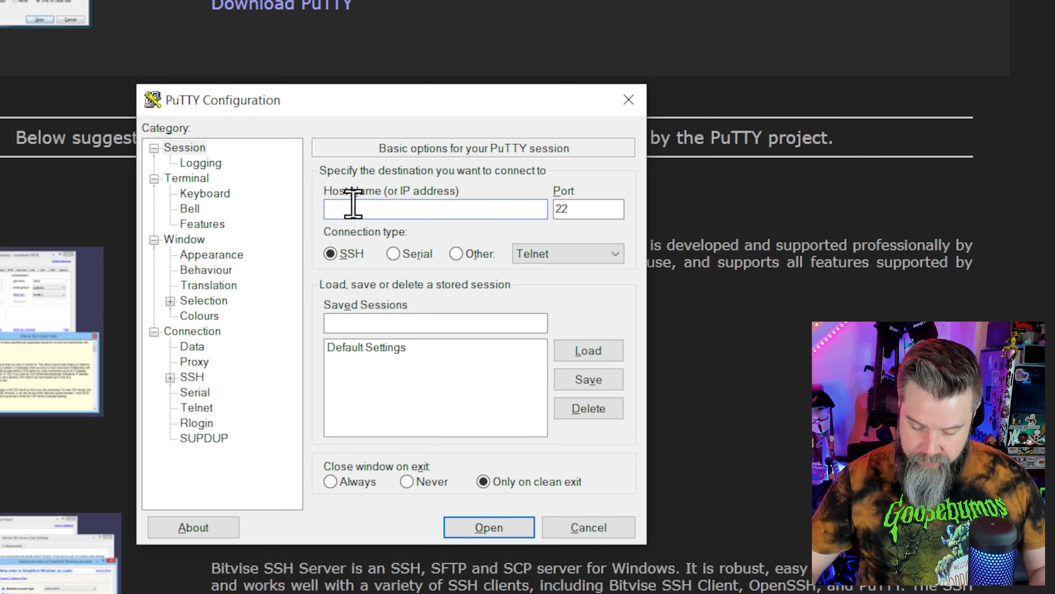
{"action": "type", "text": "192.168.254.201"}
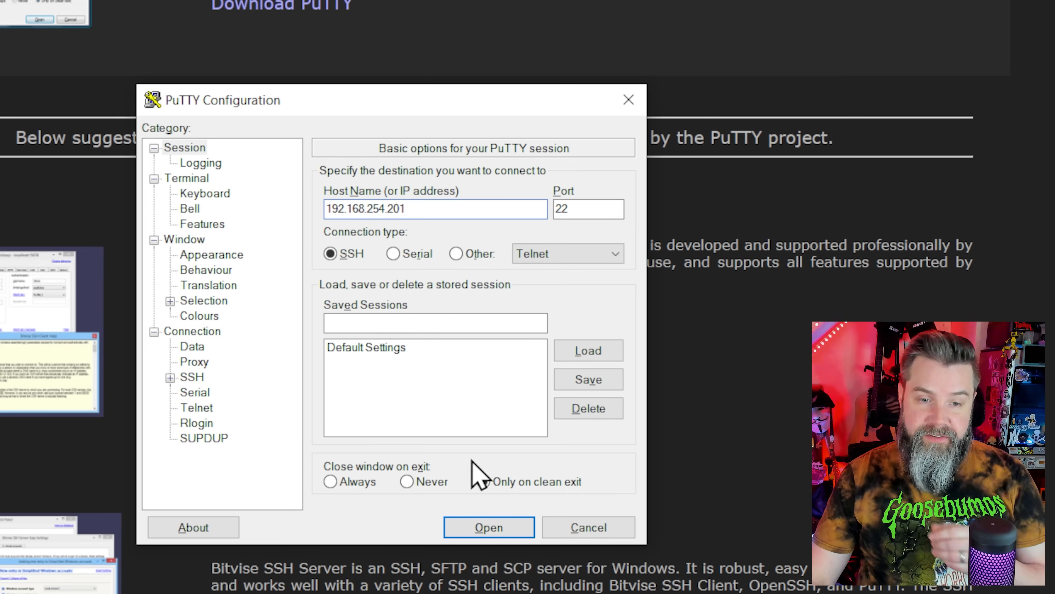
{"action": "left_click", "coordinate": [488, 527]}
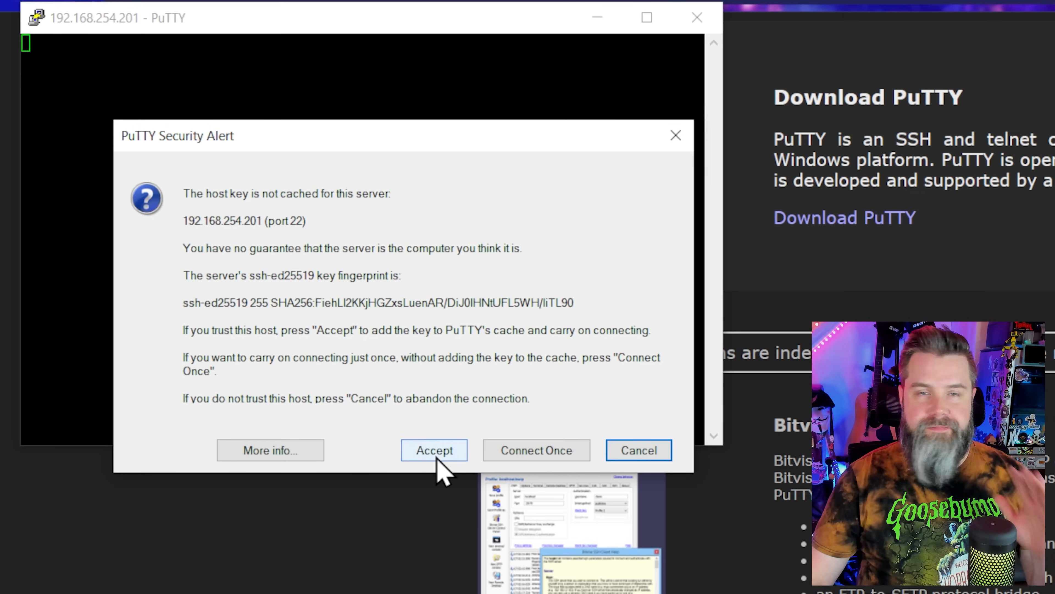
{"action": "left_click", "coordinate": [434, 449]}
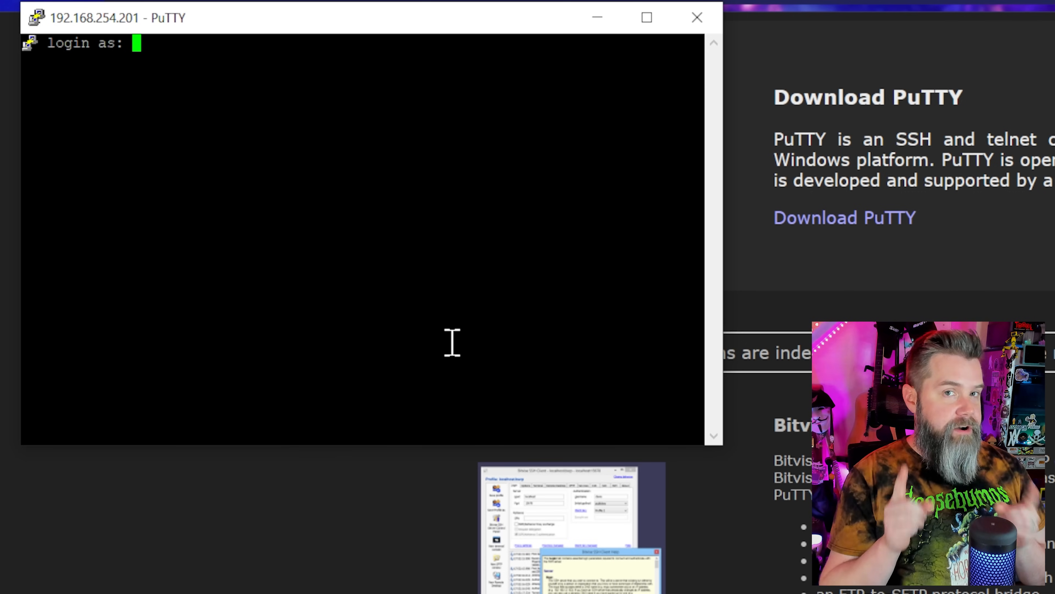
{"action": "type", "text": "bjorn"}
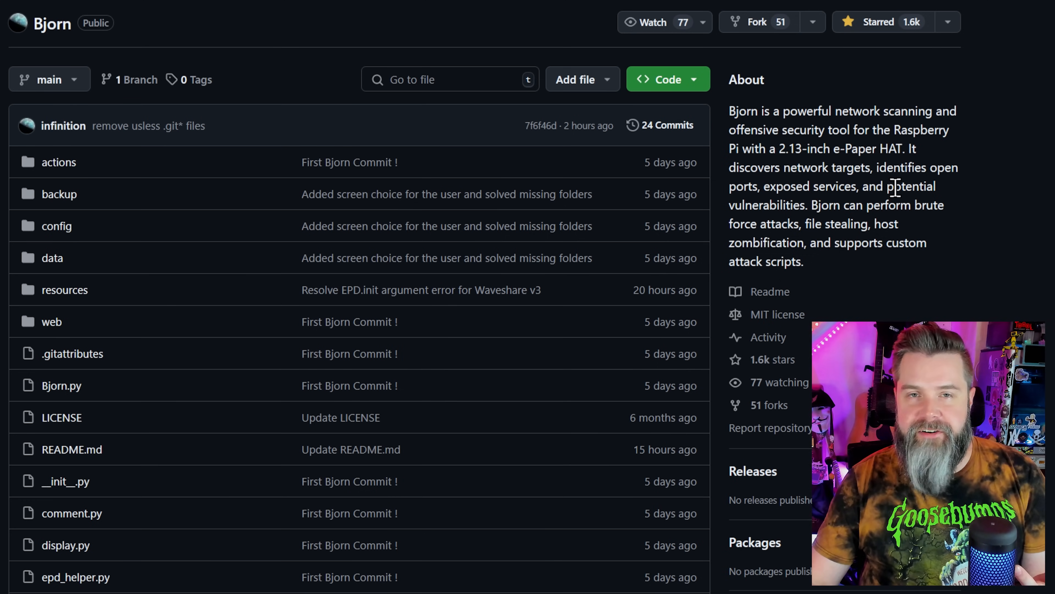
Scroll the Bjorn README down to the prerequisites and Quick Installation script.
{"action": "scroll", "scroll_direction": "down", "scroll_amount": 3}
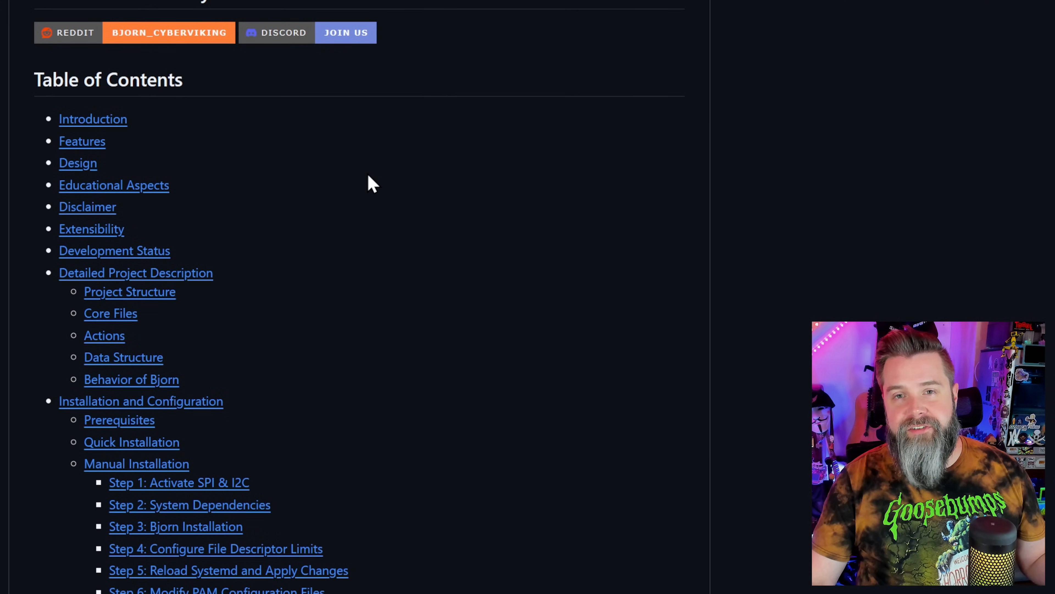
{"action": "mouse_move", "coordinate": [268, 187]}
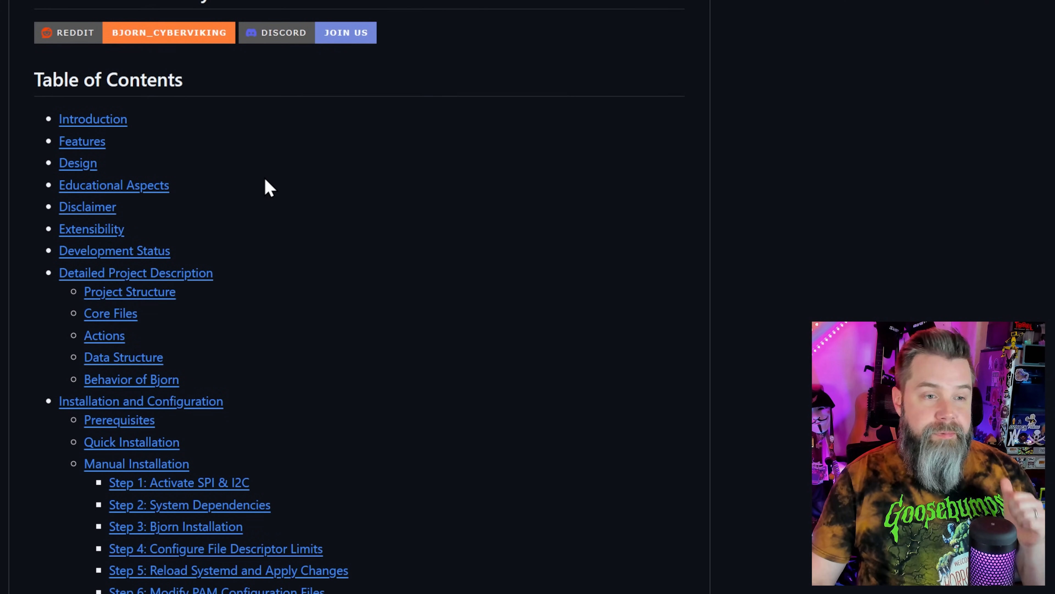
{"action": "mouse_move", "coordinate": [182, 414]}
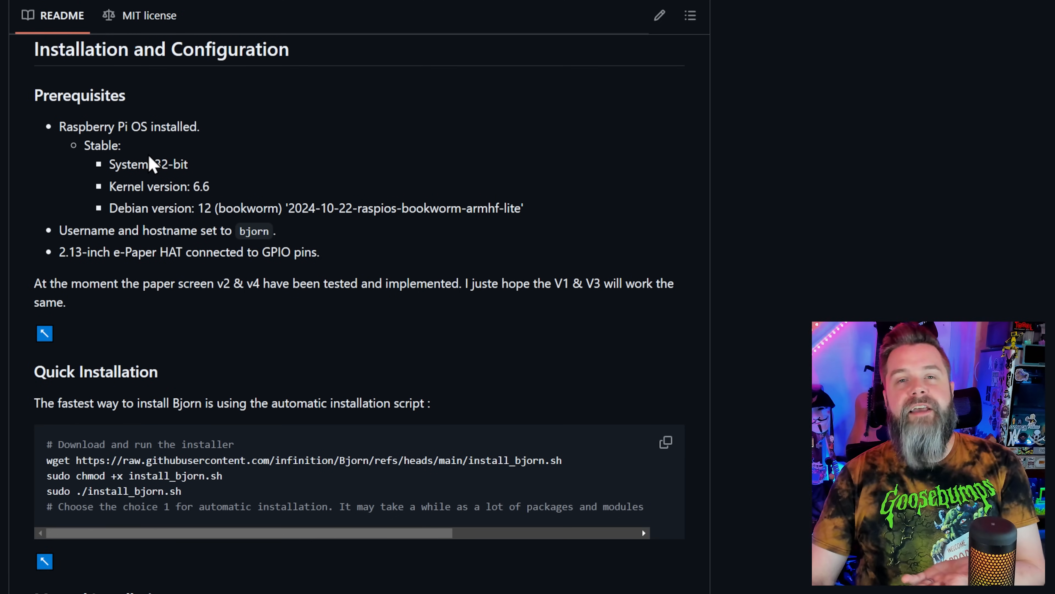
{"action": "mouse_move", "coordinate": [330, 177]}
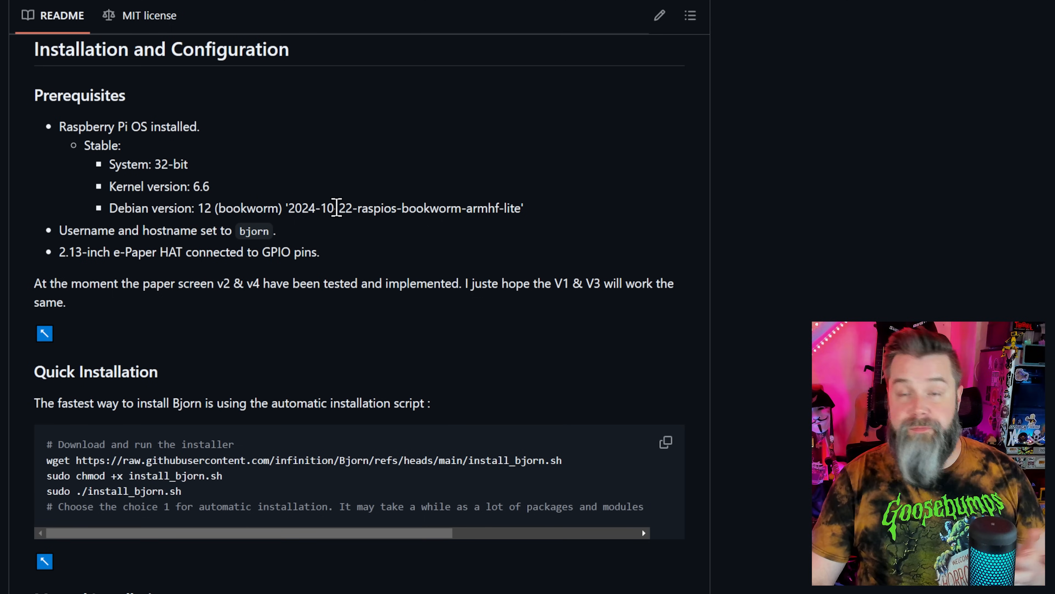
{"action": "mouse_move", "coordinate": [667, 234]}
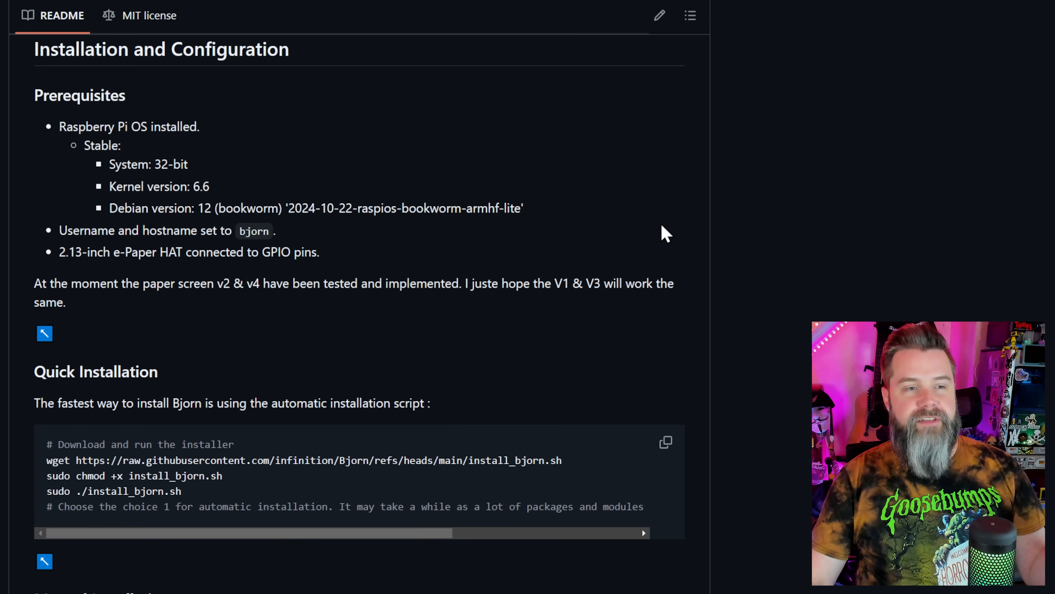
{"action": "scroll", "scroll_direction": "down", "scroll_amount": 3}
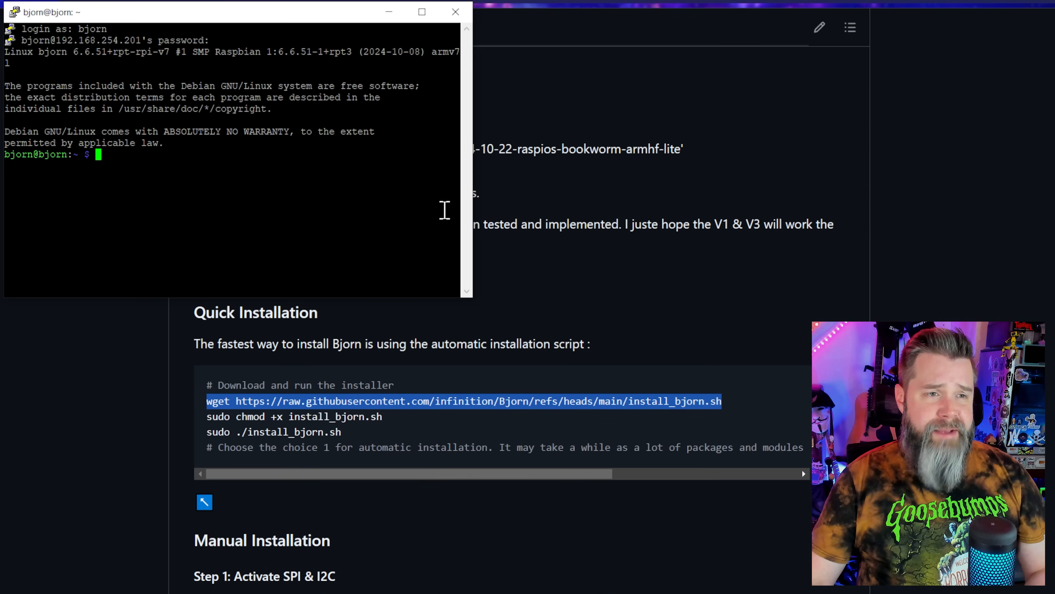
{"action": "mouse_move", "coordinate": [397, 426]}
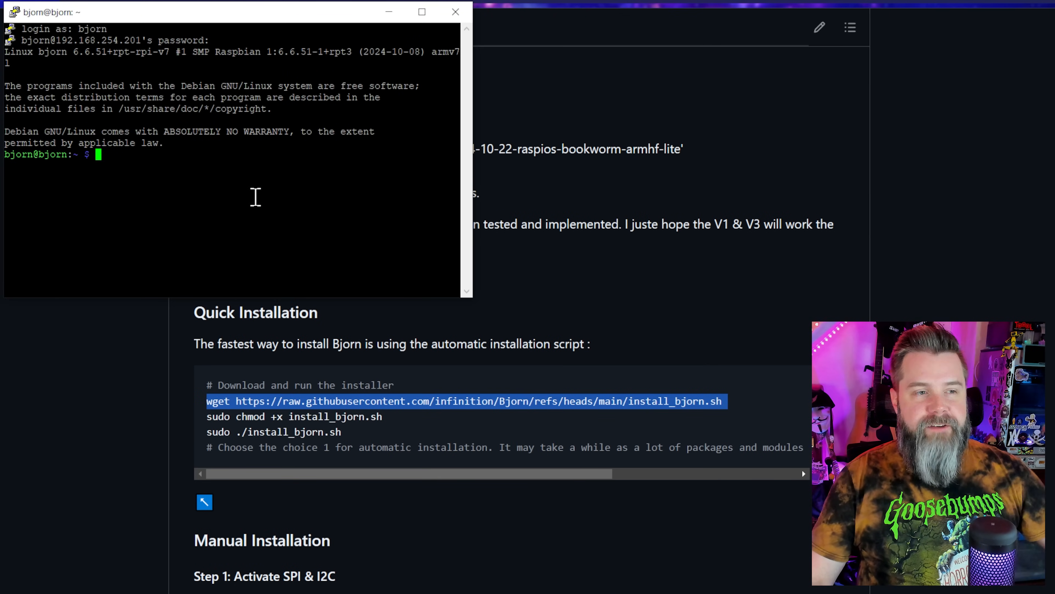
Fetch install_bjorn with wget, choose full install (1) and epd2in13_V4 (4), answer y to the RAM warning.
{"action": "type", "text": "wget https://raw.githubusercontent.com/infinition/Bjorn/refs/heads/main/install_bjorn.sh"}
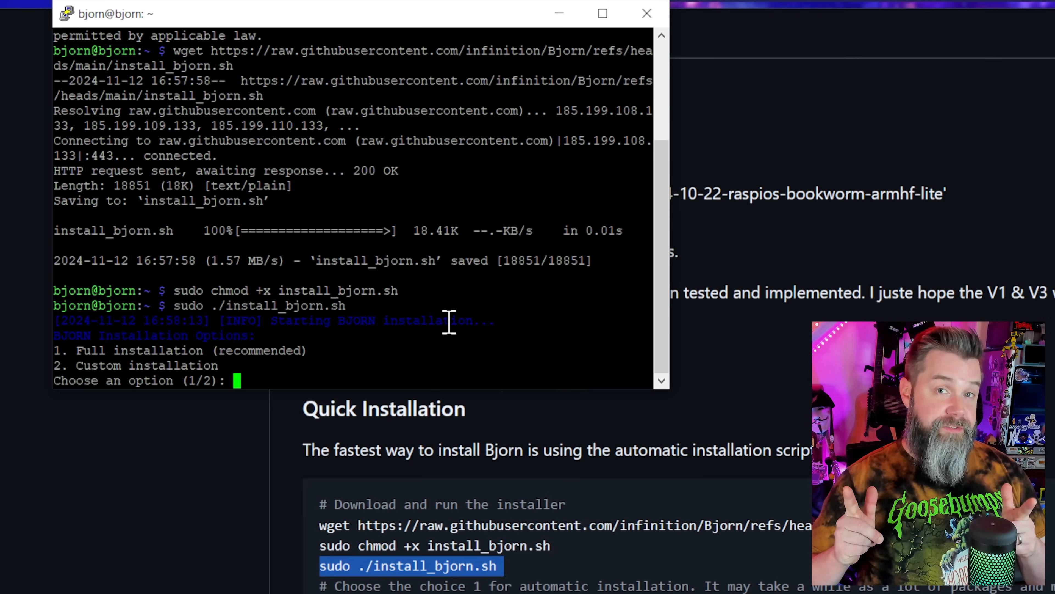
{"action": "type", "text": "1"}
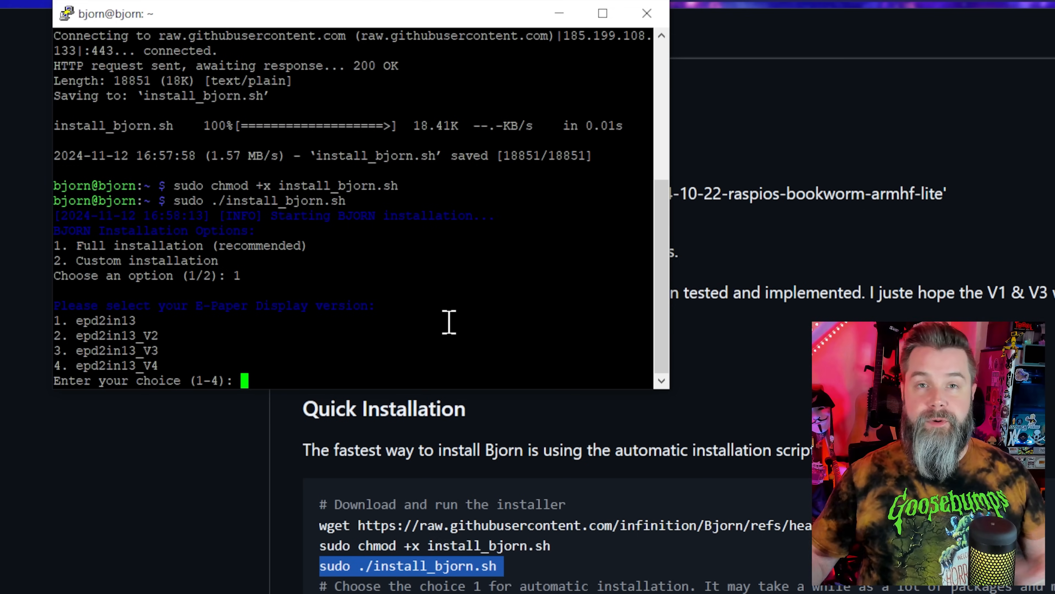
{"action": "type", "text": "4"}
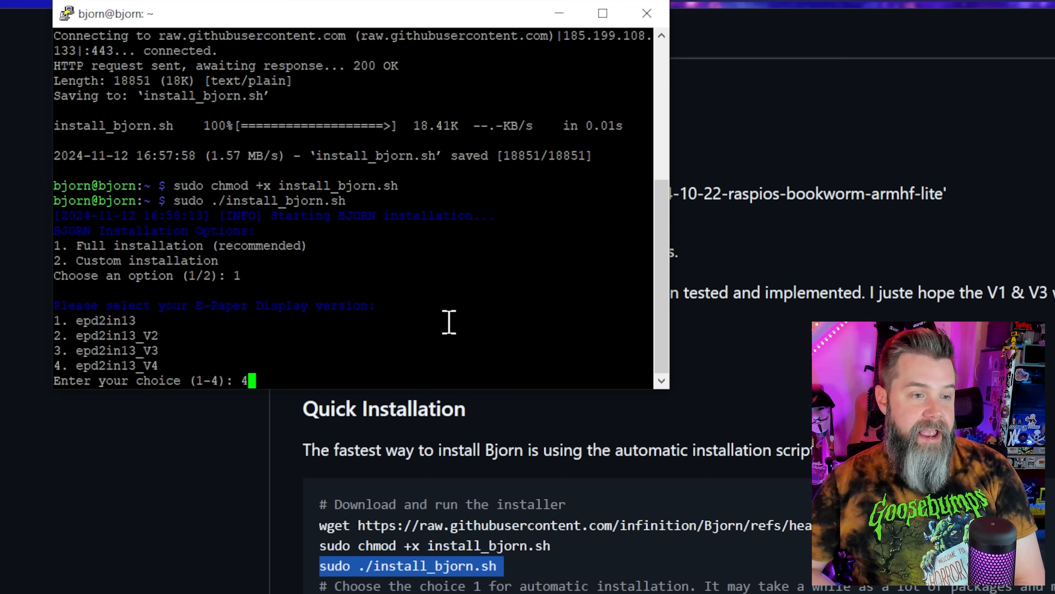
{"action": "key", "text": "enter"}
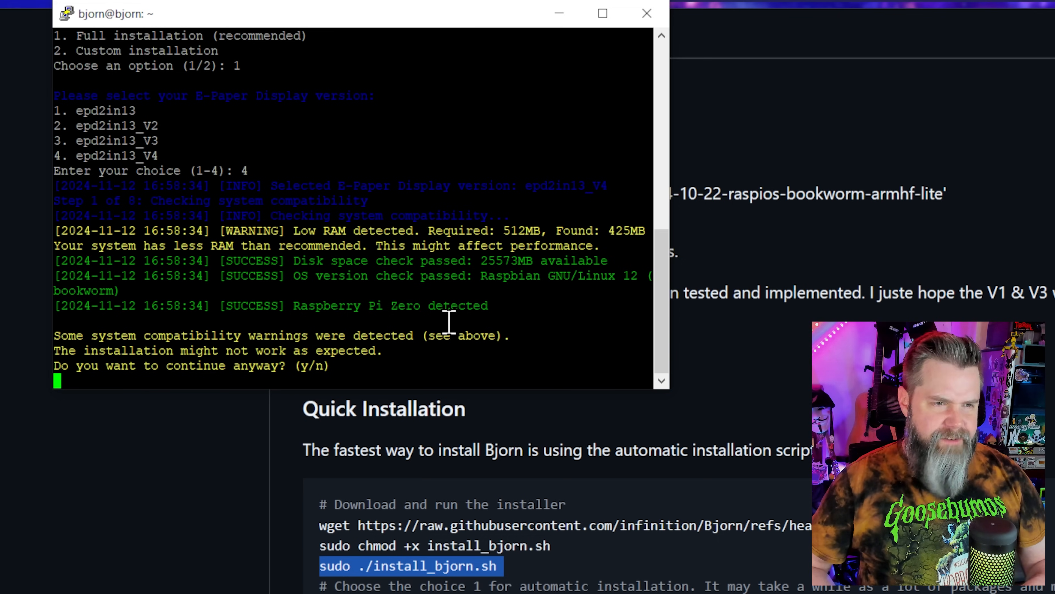
{"action": "type", "text": "y"}
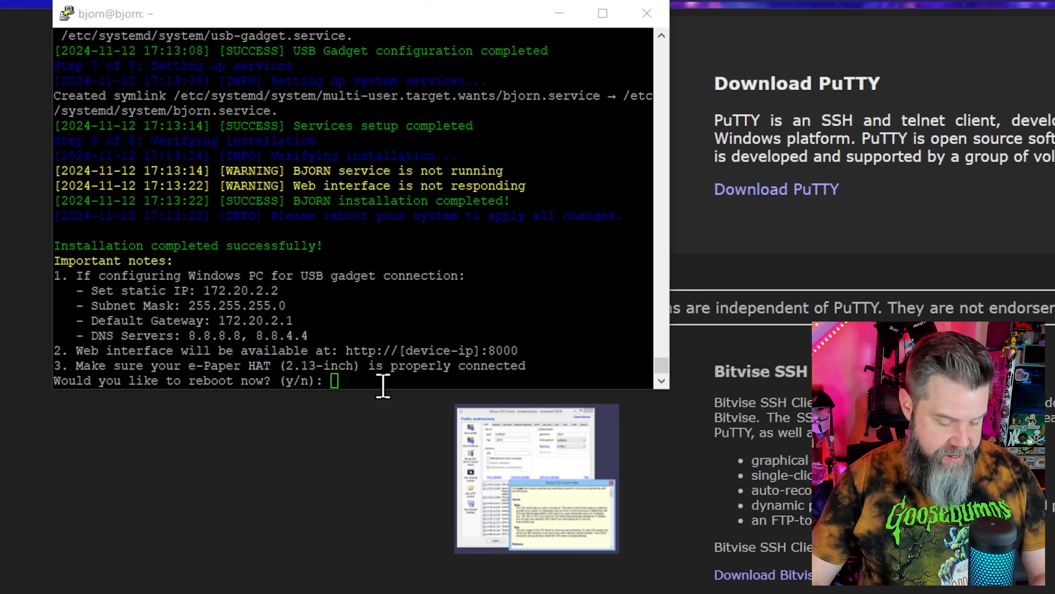
Answer y to reboot the Raspberry Pi after the Bjorn install completes.
{"action": "type", "text": "y"}
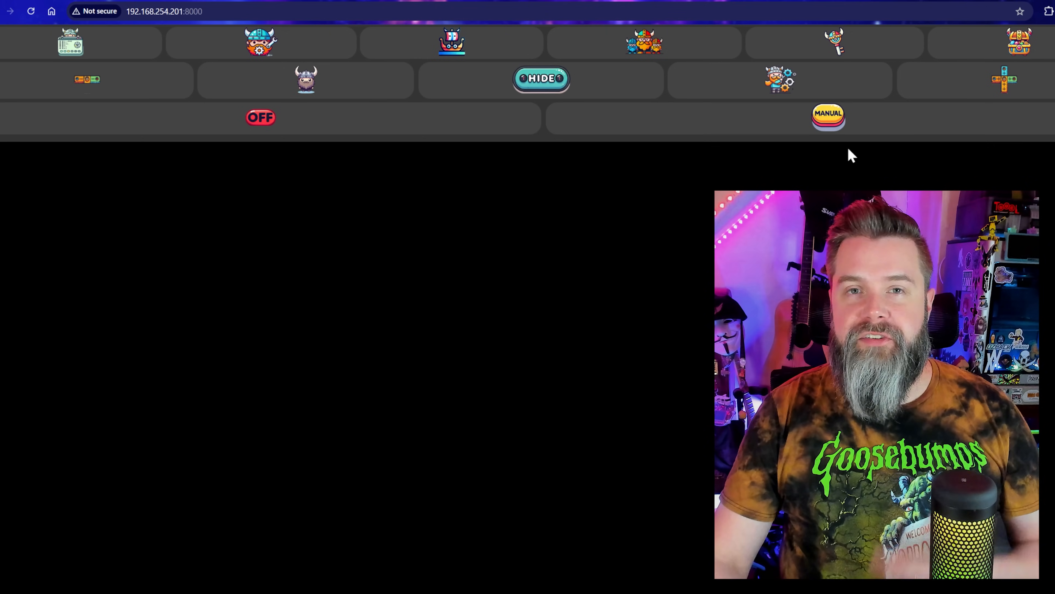
Toggle Manual mode, view the dashboard, e-paper preview and config page, then the network hosts table.
{"action": "left_click", "coordinate": [828, 118]}
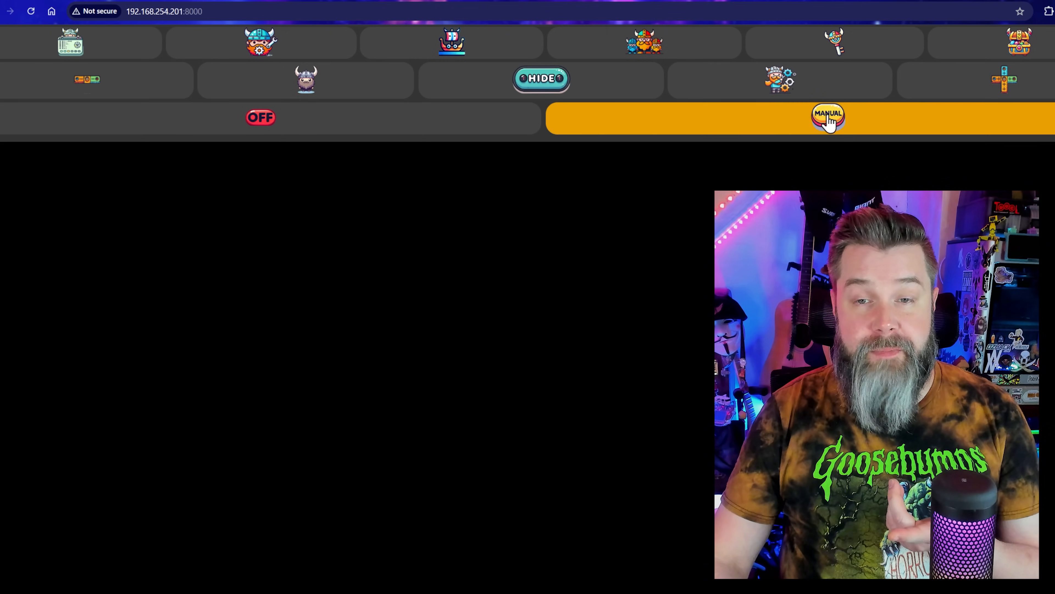
{"action": "left_click", "coordinate": [70, 42]}
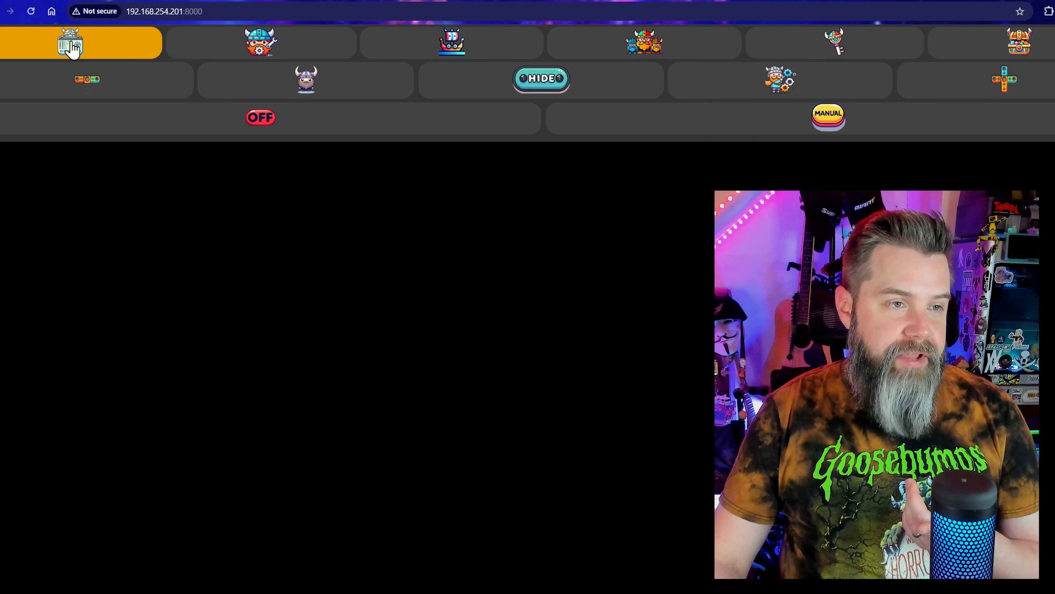
{"action": "left_click", "coordinate": [71, 42]}
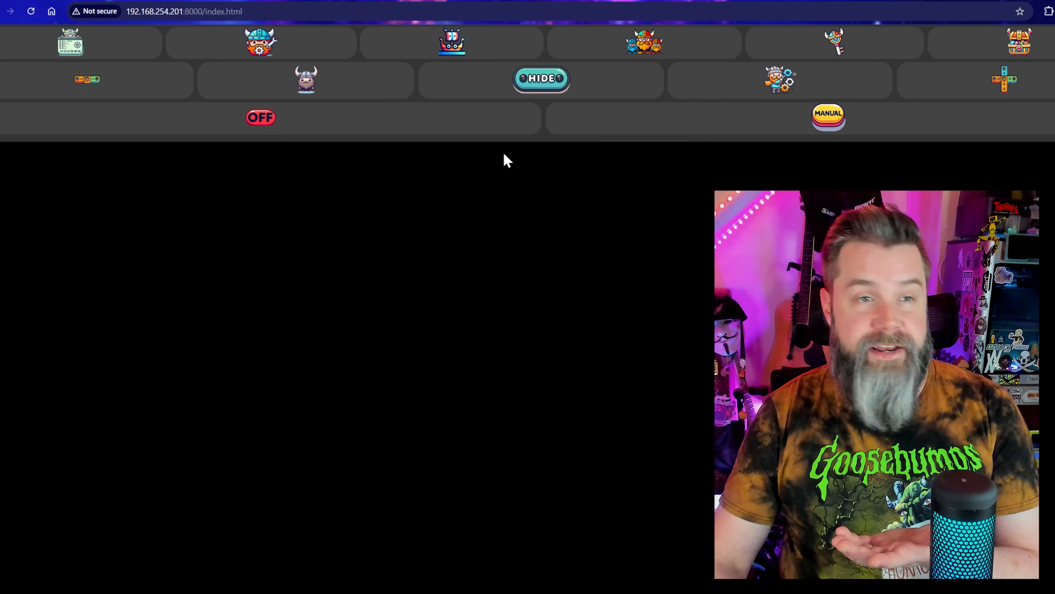
{"action": "left_click", "coordinate": [305, 79]}
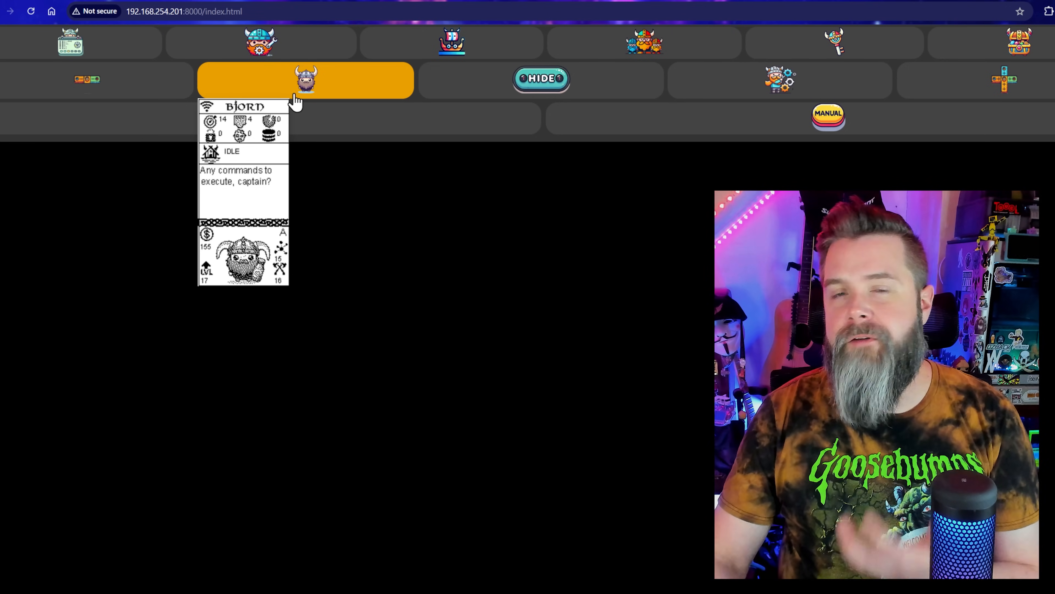
{"action": "left_click", "coordinate": [261, 42]}
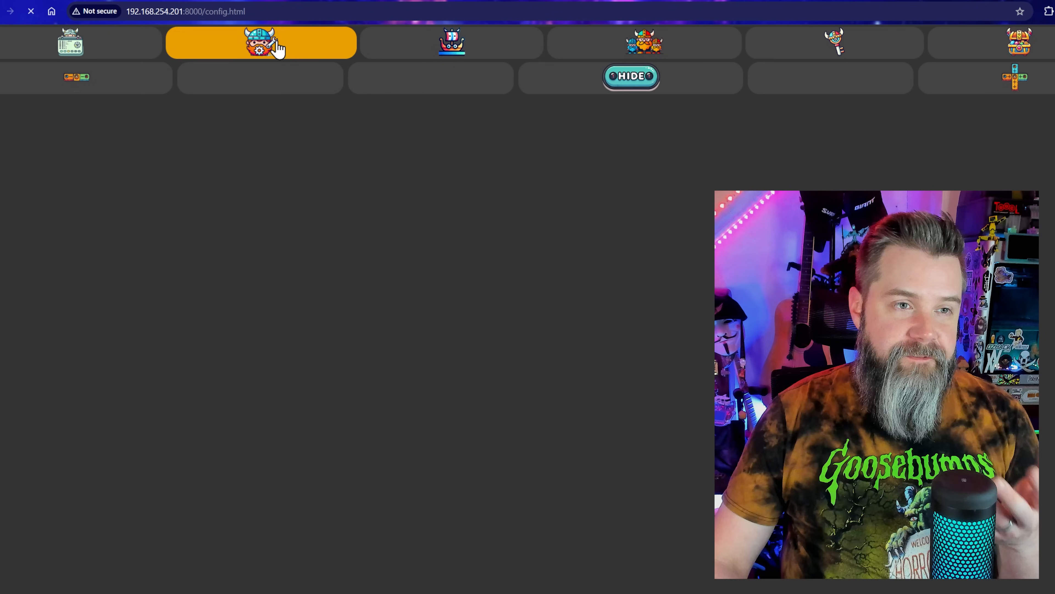
{"action": "left_click", "coordinate": [261, 42]}
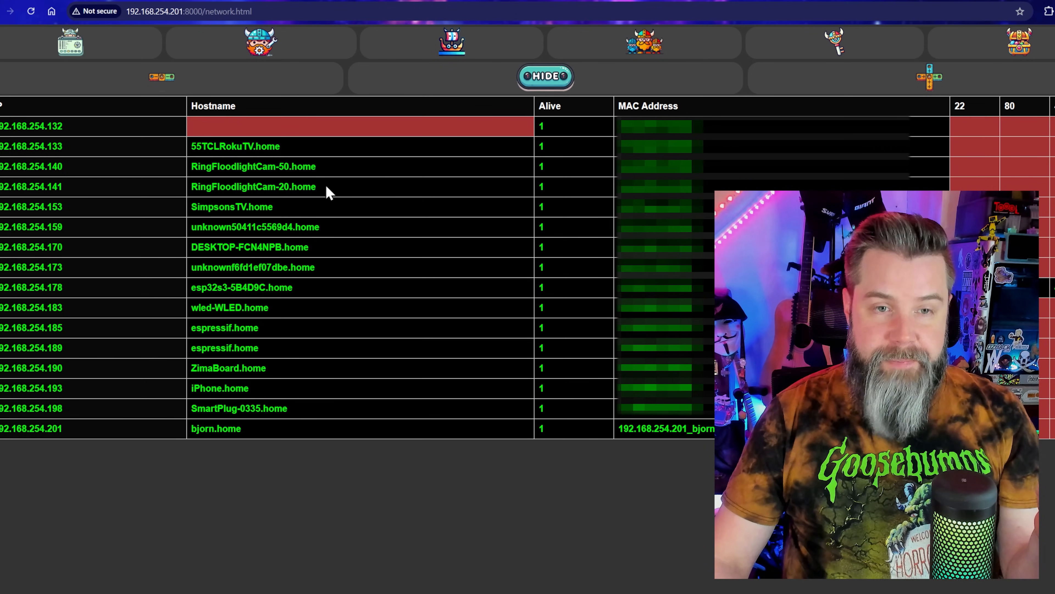
Load the NetKB table of hosts with open ports and attack results.
{"action": "left_click", "coordinate": [642, 42]}
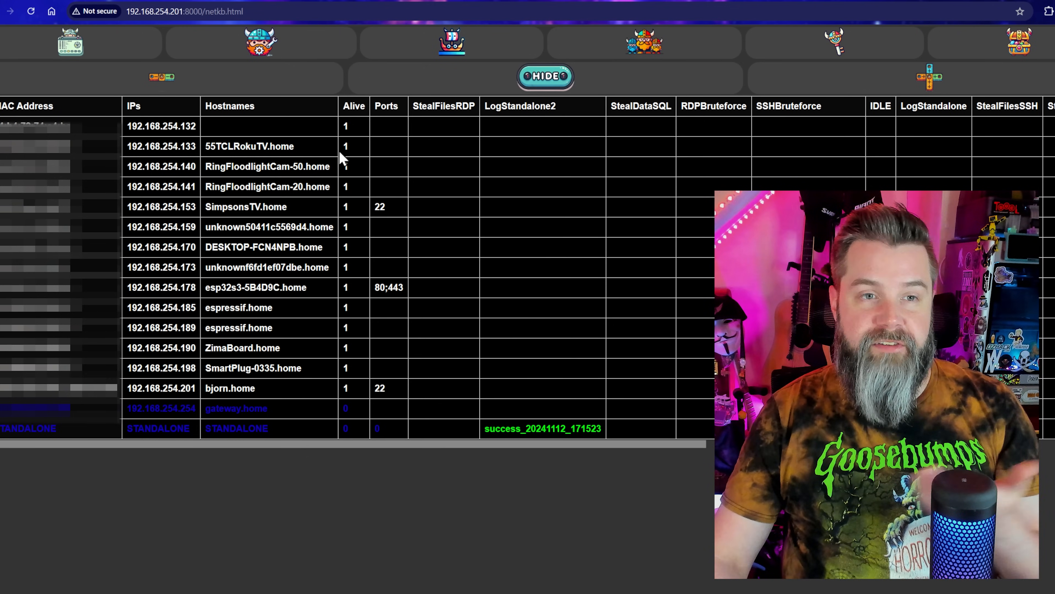
{"action": "mouse_move", "coordinate": [444, 166]}
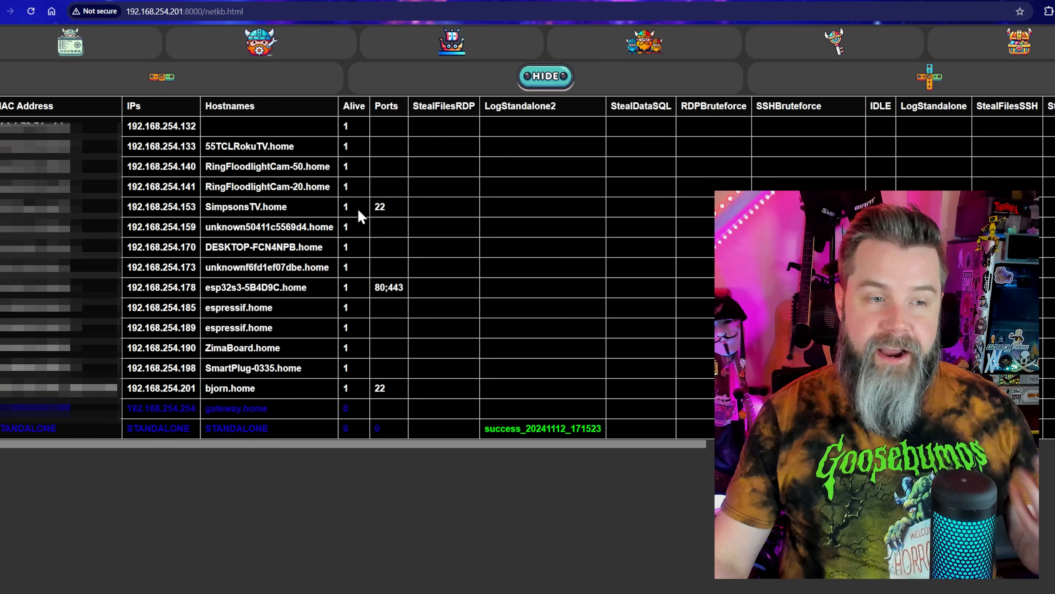
{"action": "mouse_move", "coordinate": [391, 307]}
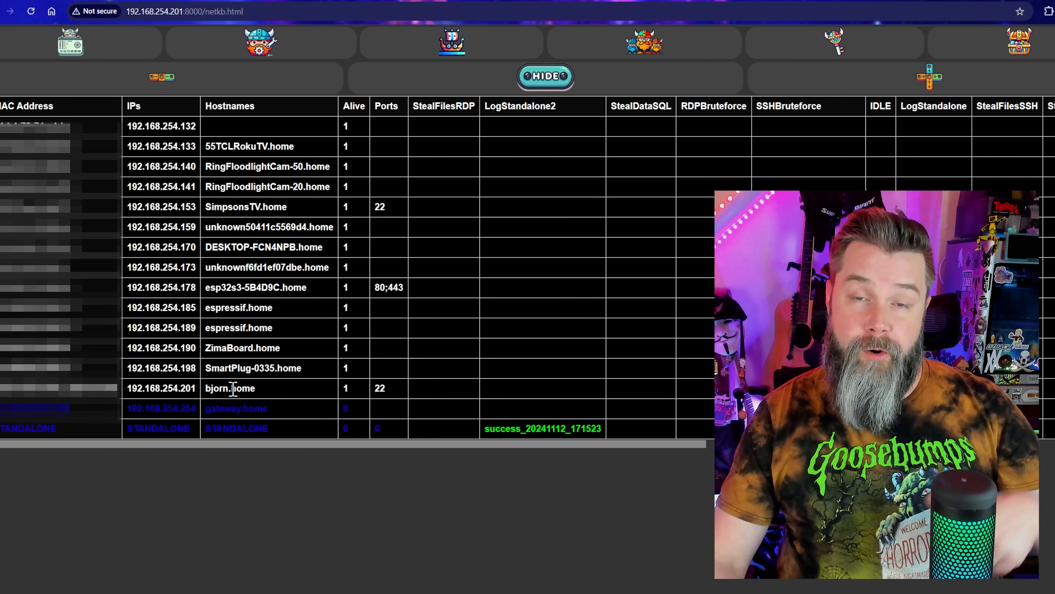
{"action": "mouse_move", "coordinate": [246, 359]}
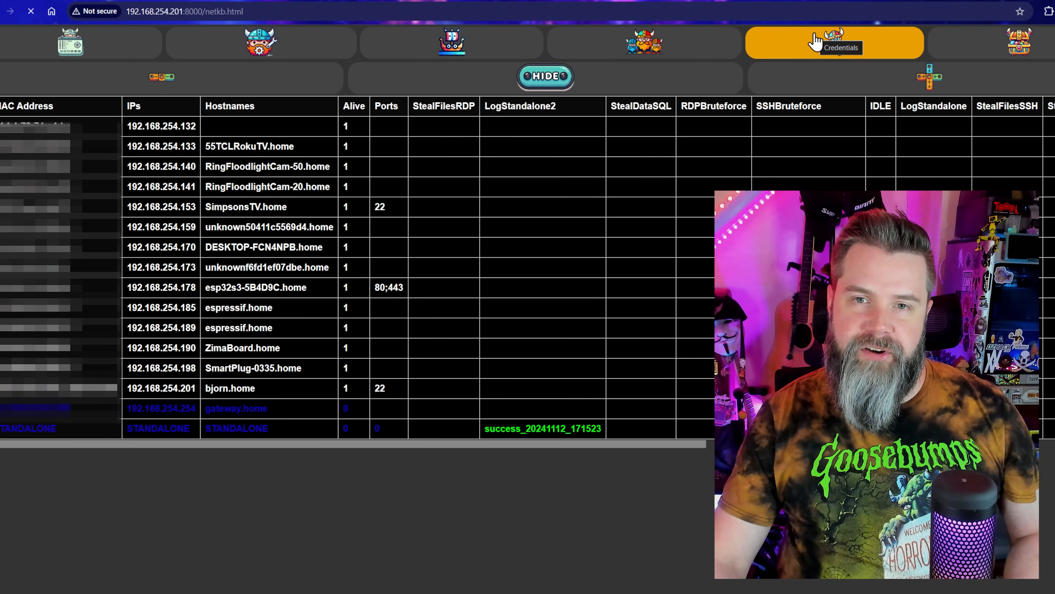
View the empty Credentials tables, then switch to the loot page via the treasure chest icon.
{"action": "left_click", "coordinate": [833, 42]}
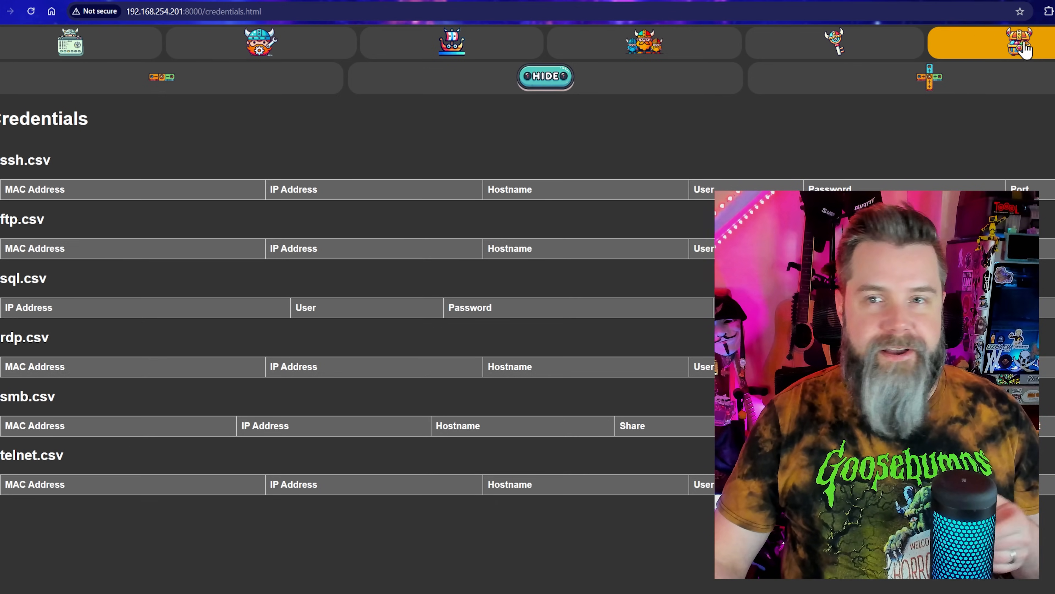
{"action": "left_click", "coordinate": [1019, 43]}
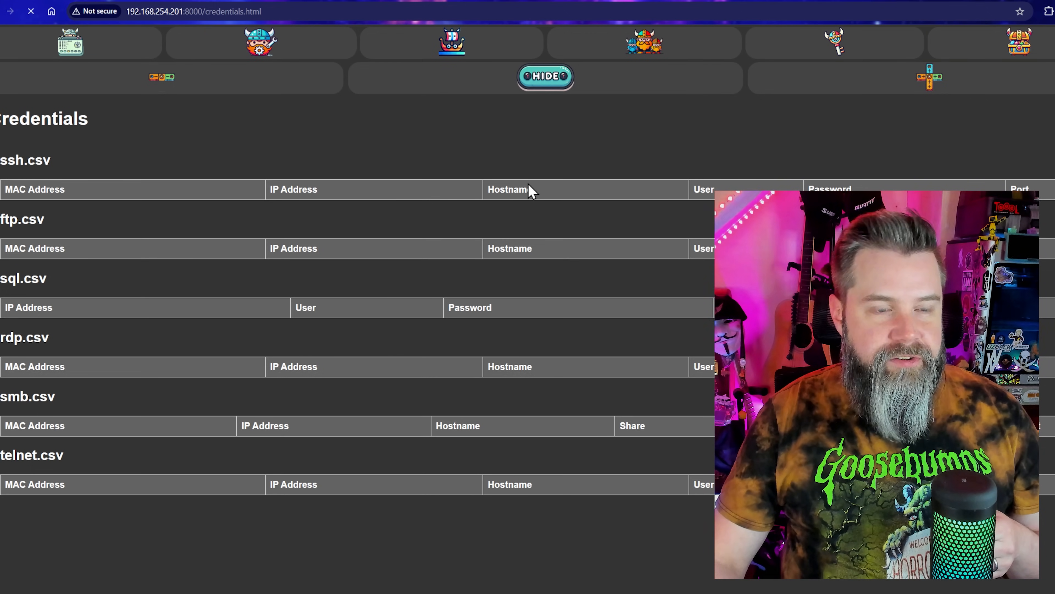
{"action": "mouse_move", "coordinate": [387, 155]}
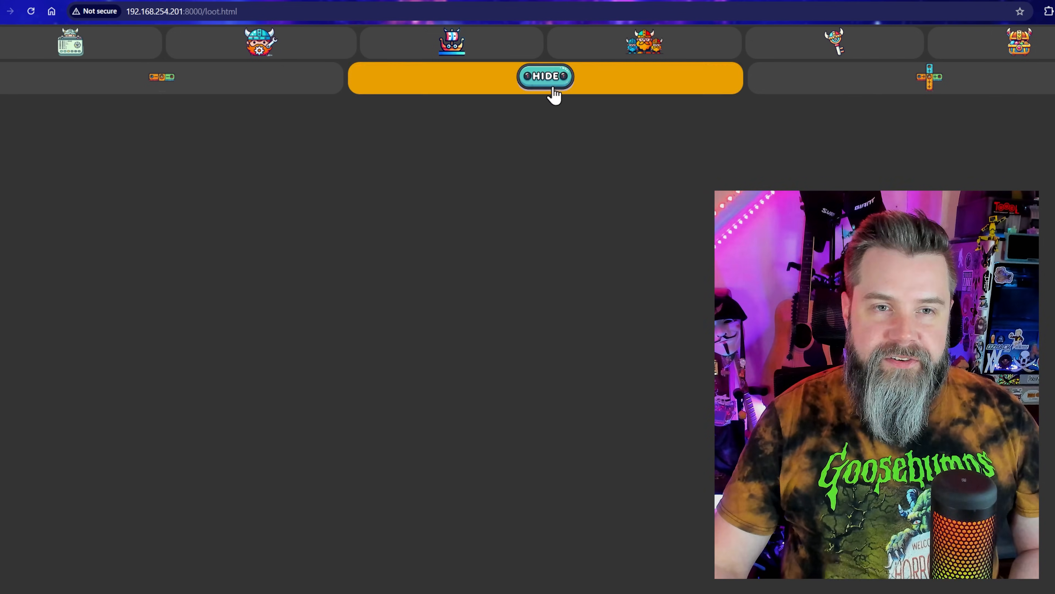
Restore the full dashboard with HIDE and preview Bjorn's e-paper display screen.
{"action": "left_click", "coordinate": [546, 76]}
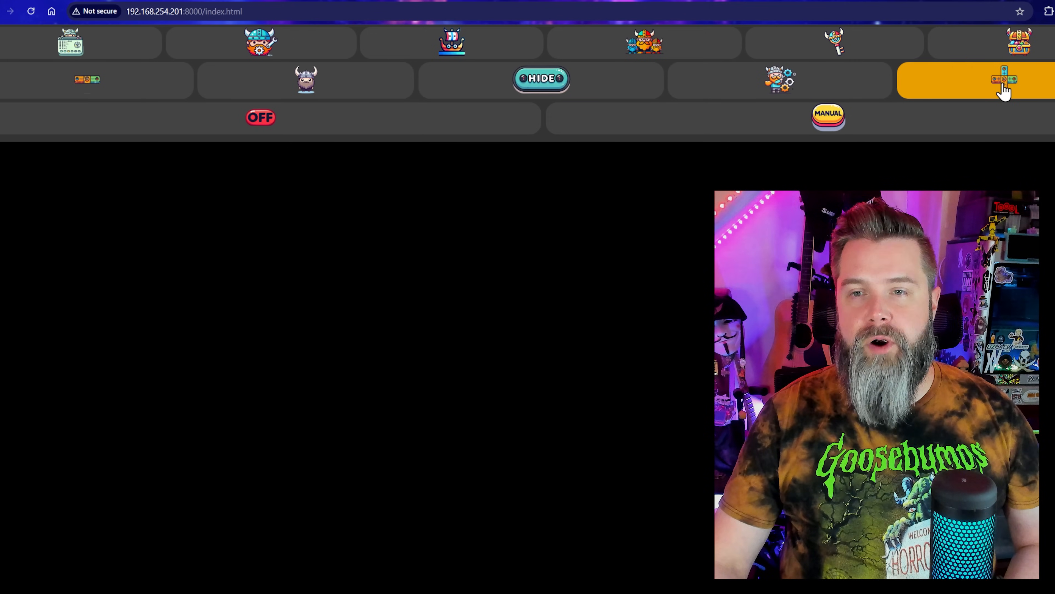
{"action": "left_click", "coordinate": [87, 79]}
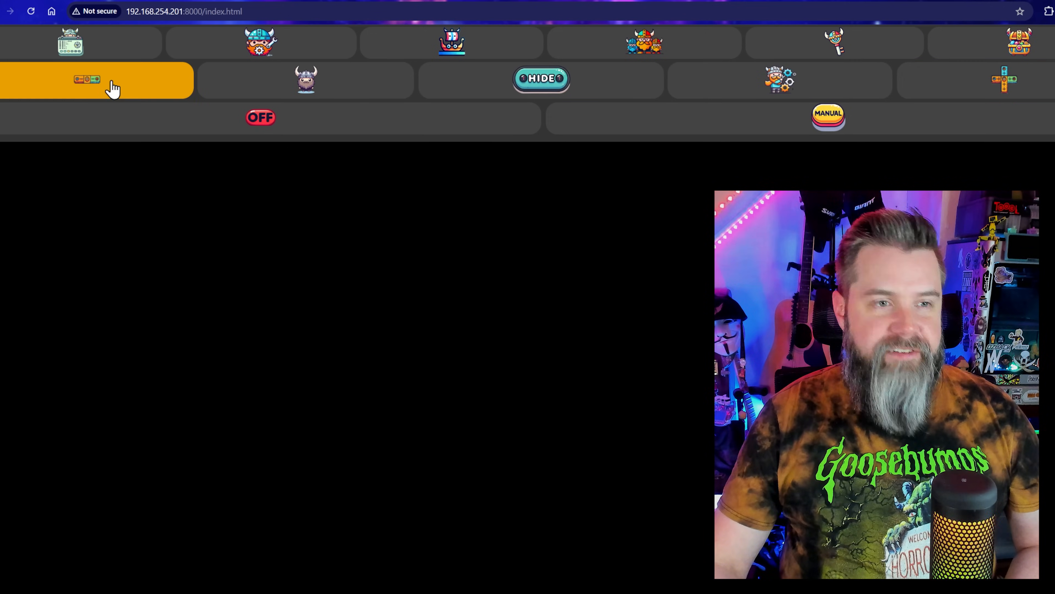
{"action": "left_click", "coordinate": [644, 42]}
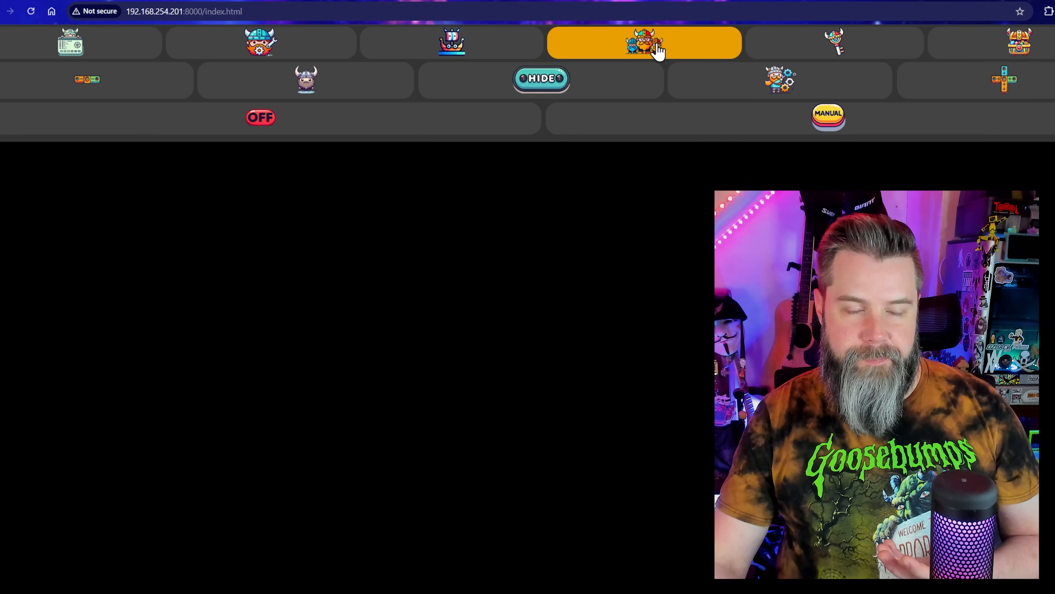
{"action": "left_click", "coordinate": [642, 43]}
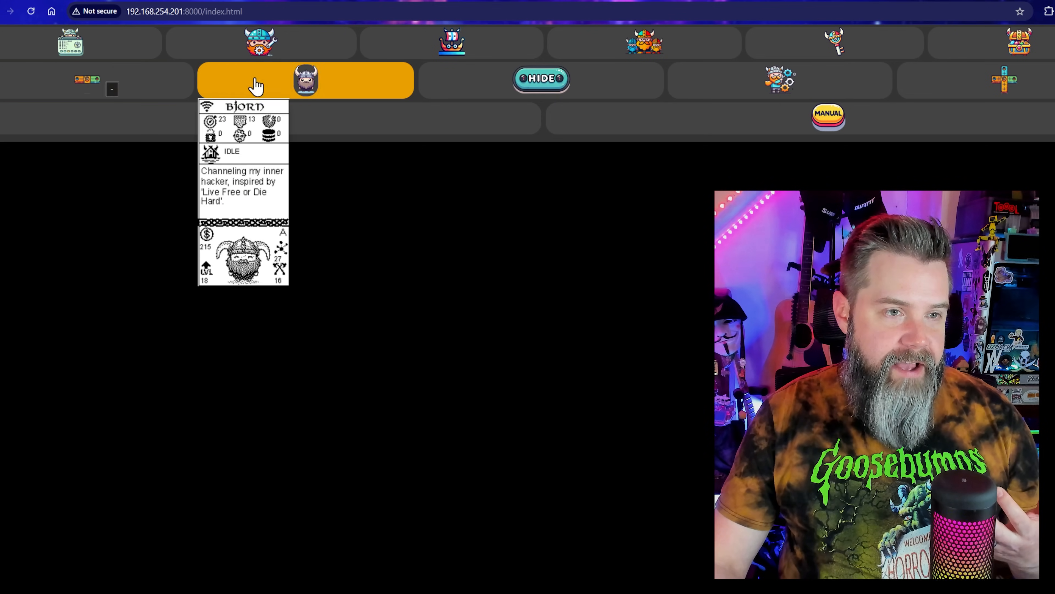
Review the gear menu's reboot, shutdown, backup, restore and orchestrator actions, then close it.
{"action": "left_click", "coordinate": [780, 79]}
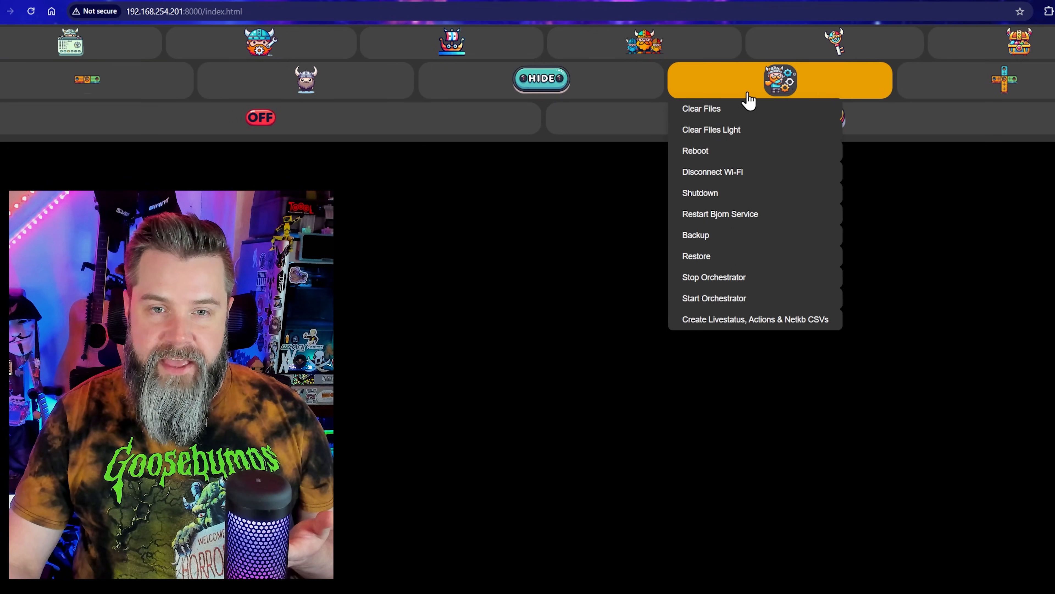
{"action": "mouse_move", "coordinate": [730, 298]}
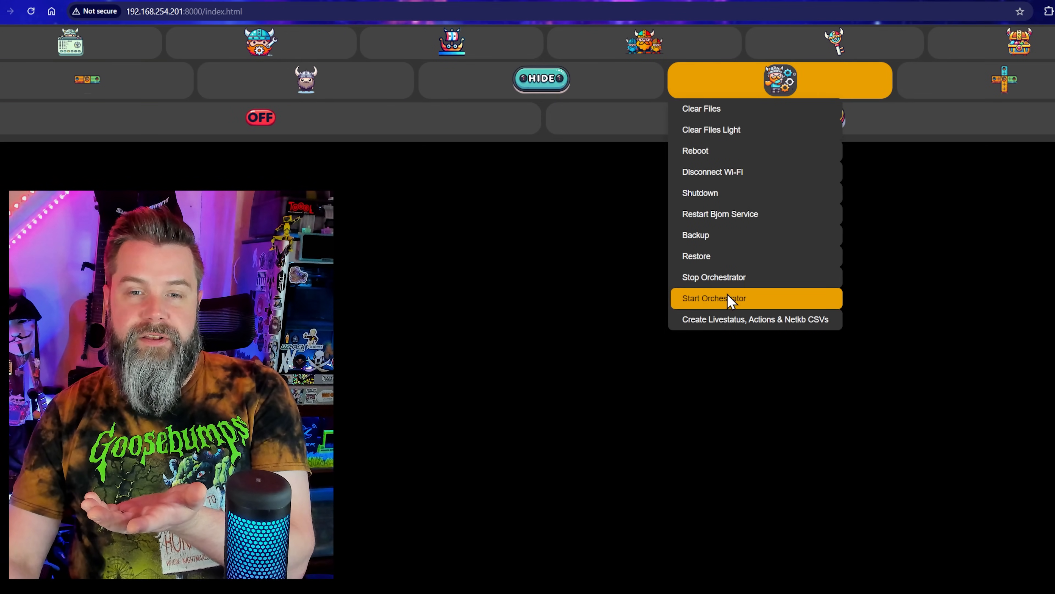
{"action": "mouse_move", "coordinate": [731, 193]}
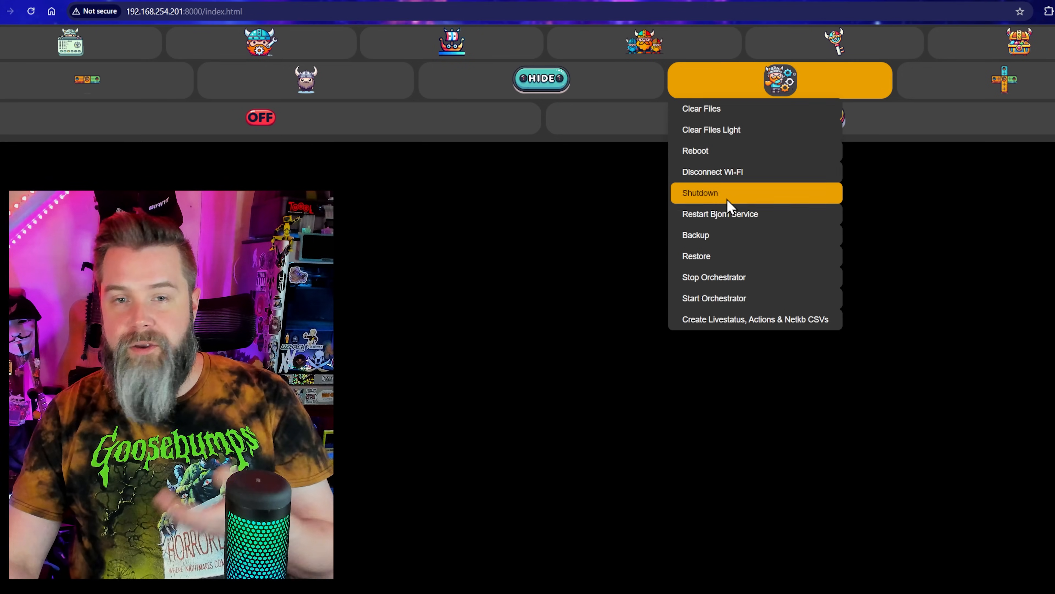
{"action": "mouse_move", "coordinate": [740, 226]}
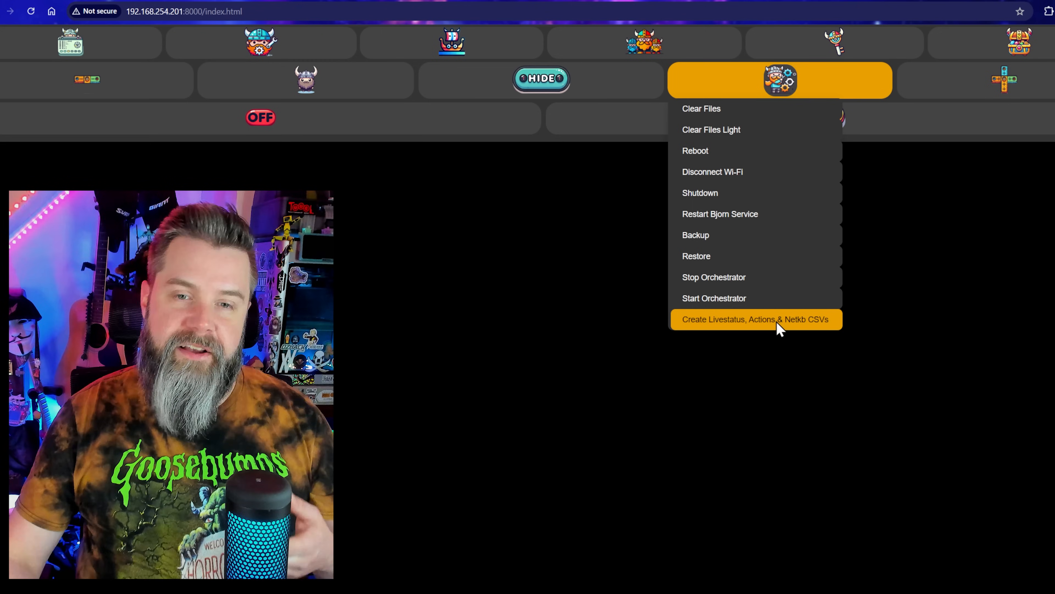
{"action": "left_click", "coordinate": [755, 319]}
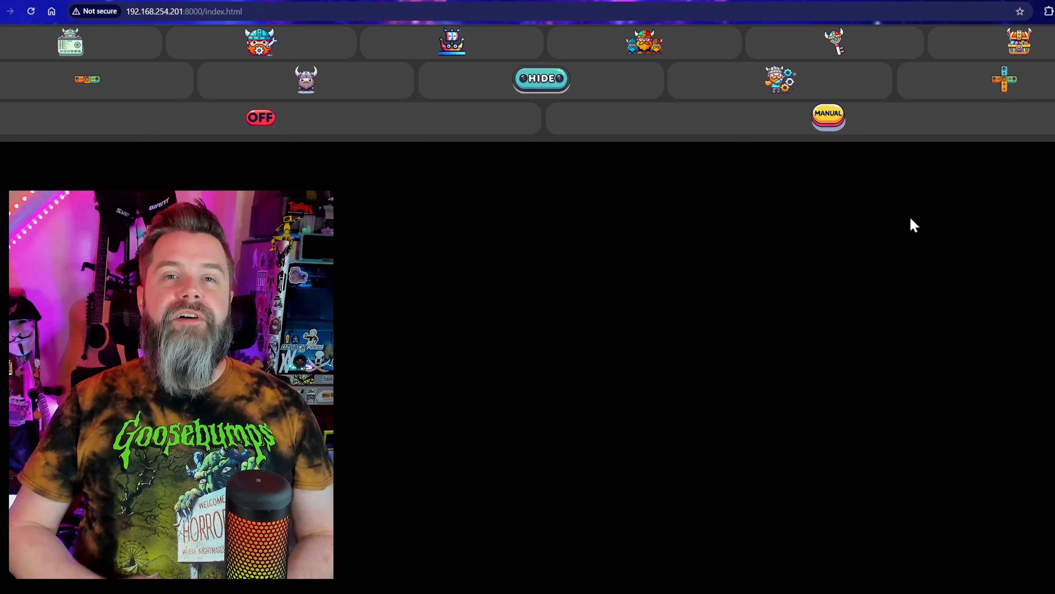